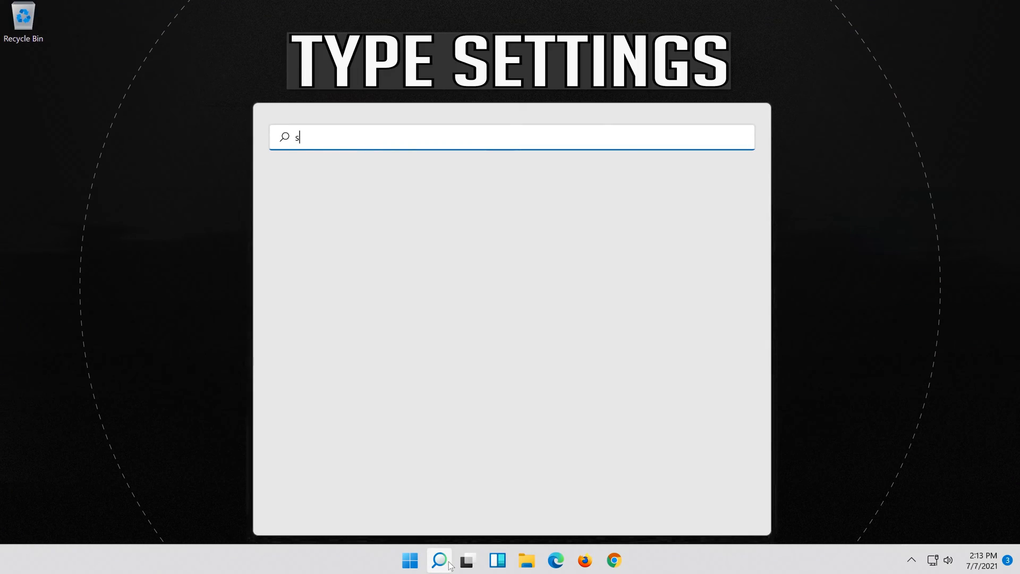
Search for 'settings' and launch the Settings app from the results
{"action": "type", "text": "ettings"}
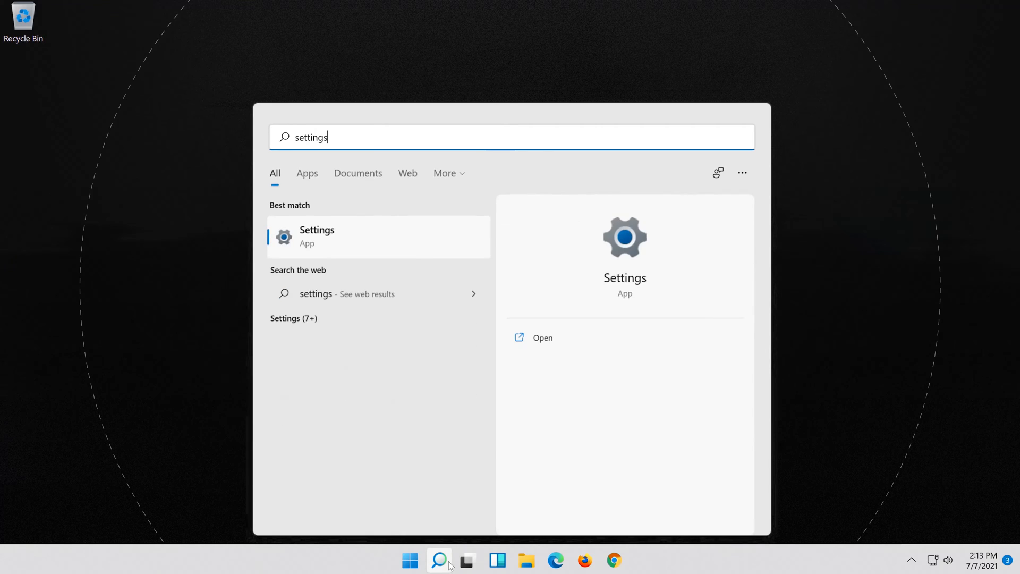
{"action": "right_click", "coordinate": [317, 236]}
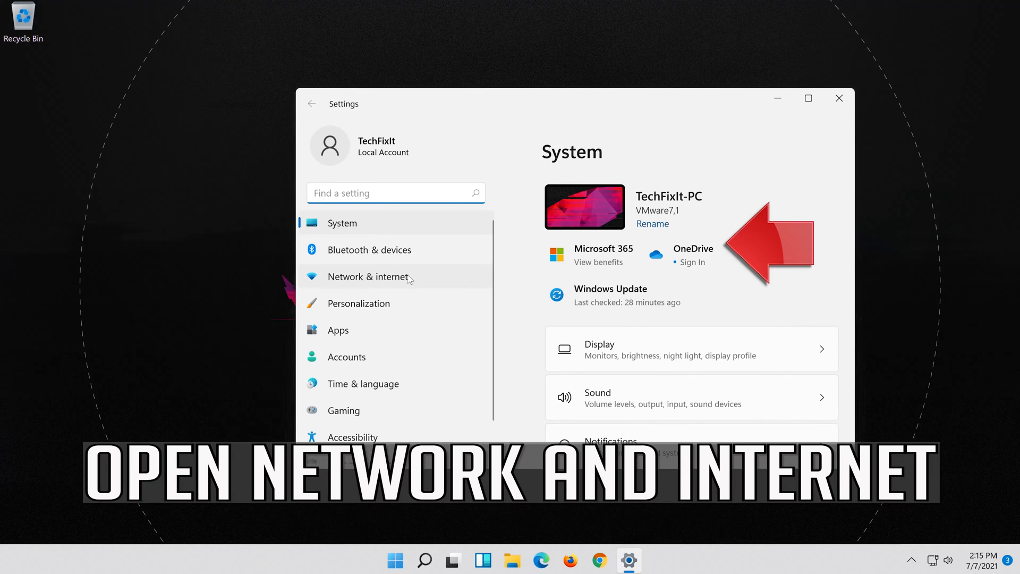
Navigate through Network & internet to Advanced network settings and reach Network reset
{"action": "left_click", "coordinate": [366, 276]}
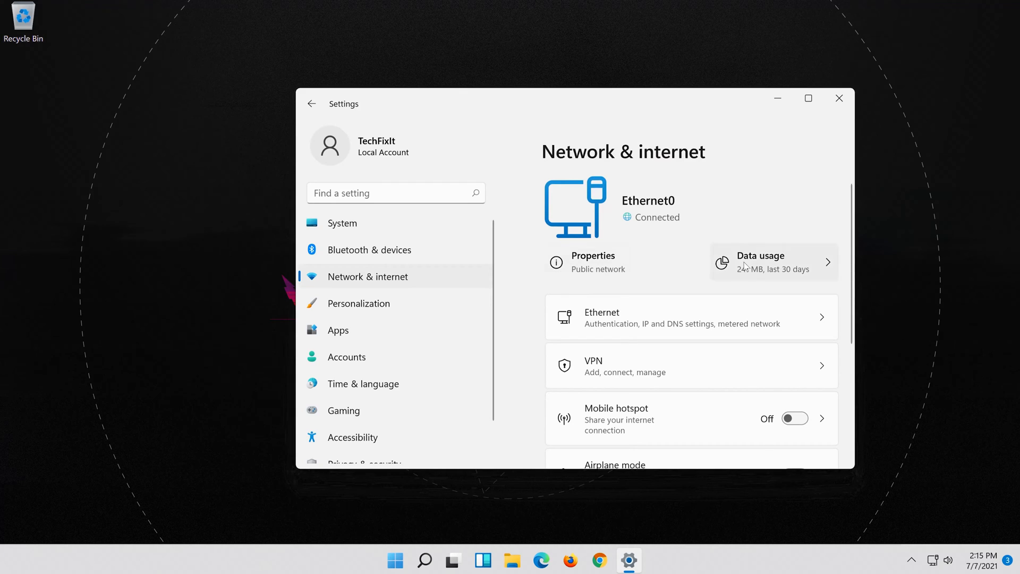
{"action": "scroll", "scroll_direction": "down", "scroll_amount": 3}
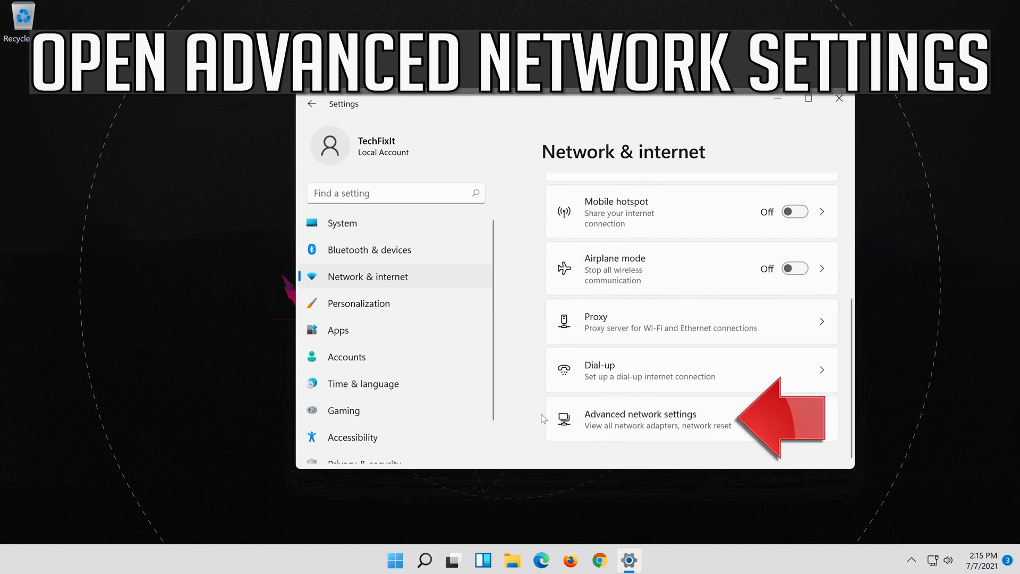
{"action": "mouse_move", "coordinate": [864, 428]}
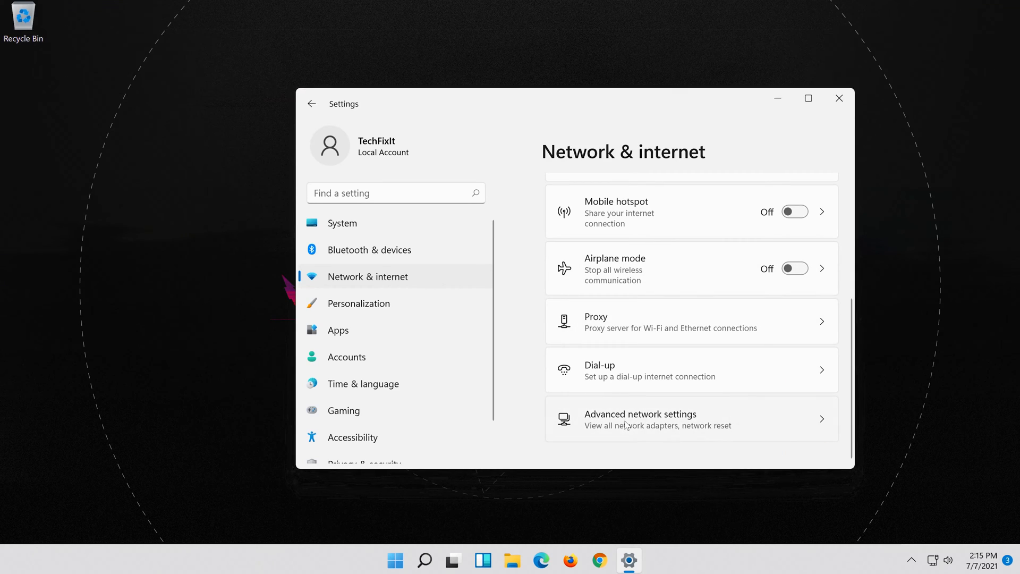
{"action": "left_click", "coordinate": [640, 414]}
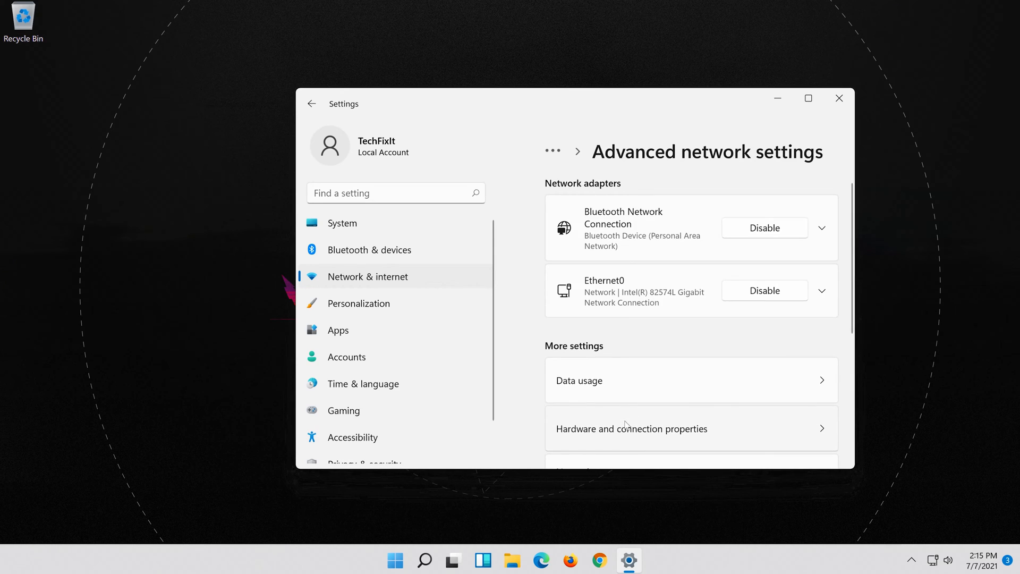
{"action": "scroll", "scroll_direction": "down", "scroll_amount": 3}
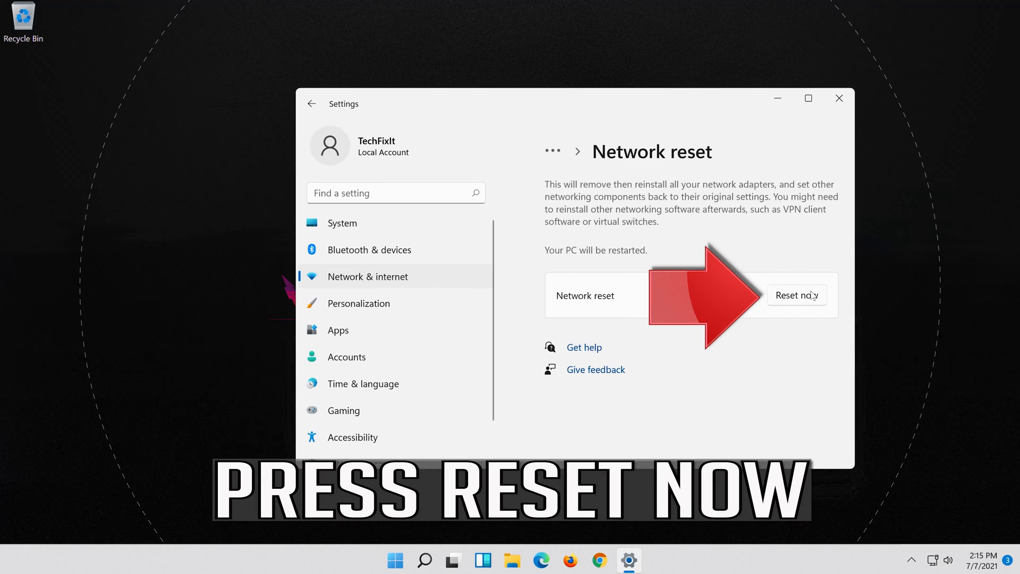
Confirm the network reset, acknowledge the sign-out warning and close Settings
{"action": "left_click", "coordinate": [796, 294]}
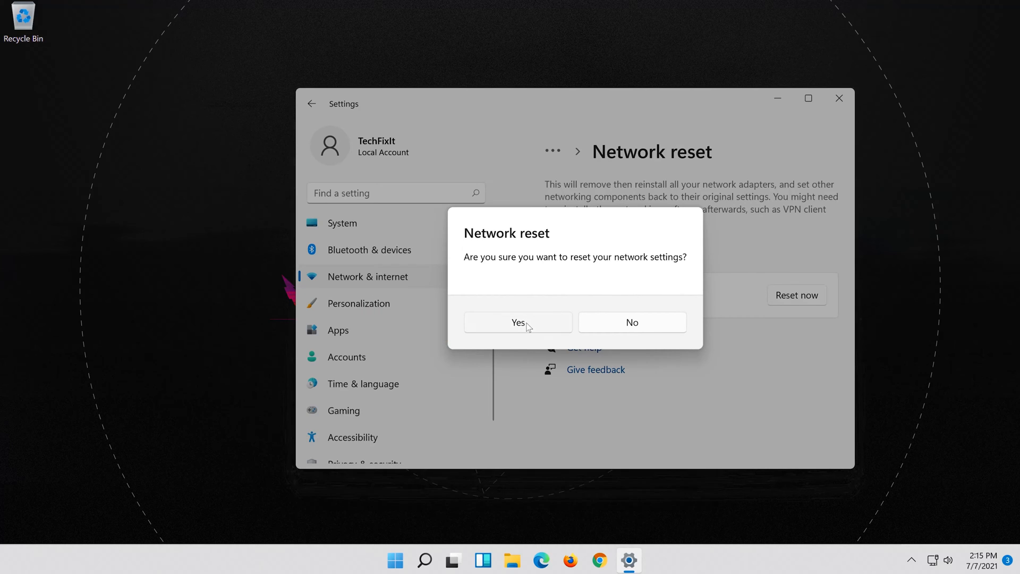
{"action": "left_click", "coordinate": [517, 322]}
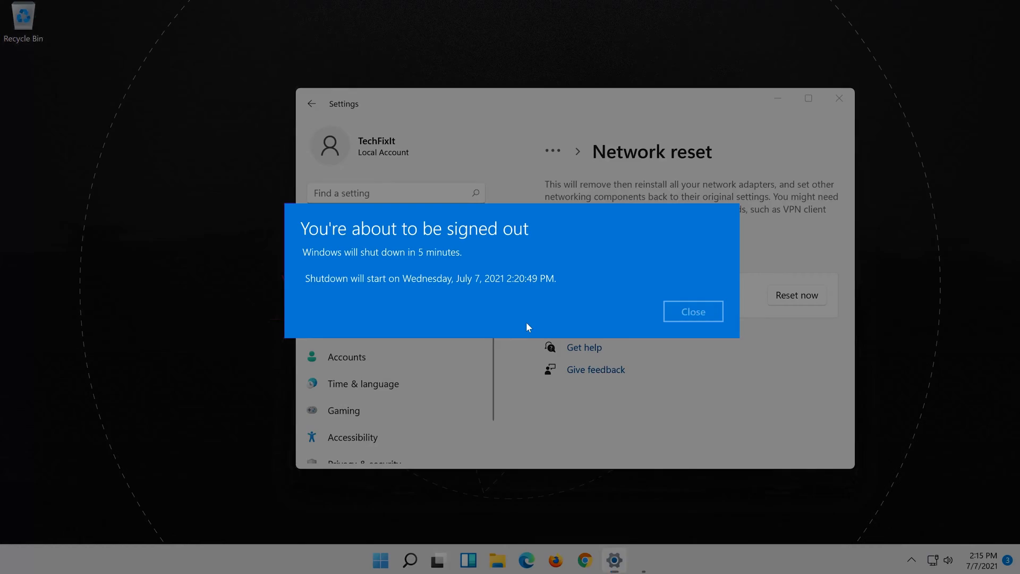
{"action": "mouse_move", "coordinate": [692, 318]}
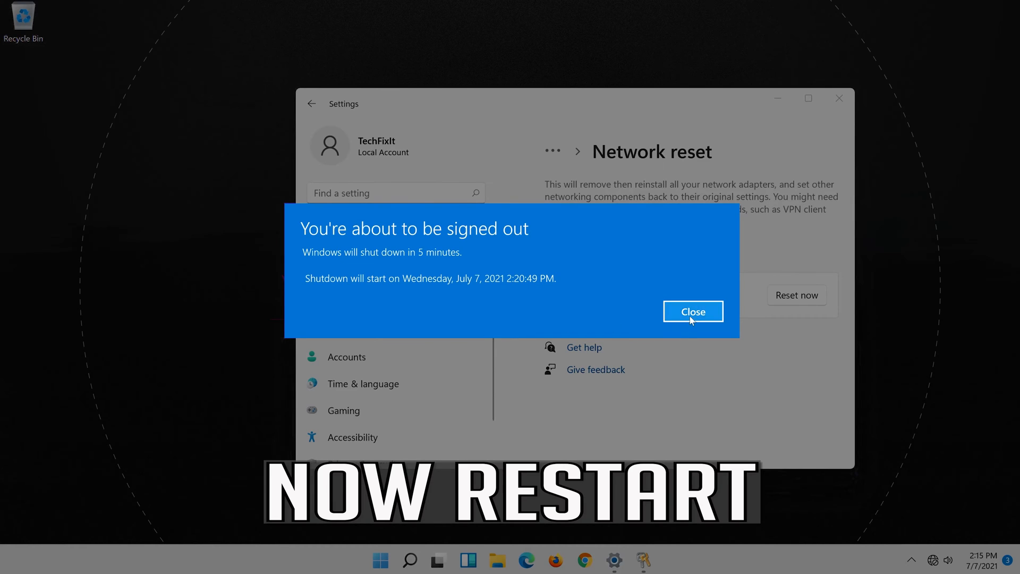
{"action": "left_click", "coordinate": [692, 312]}
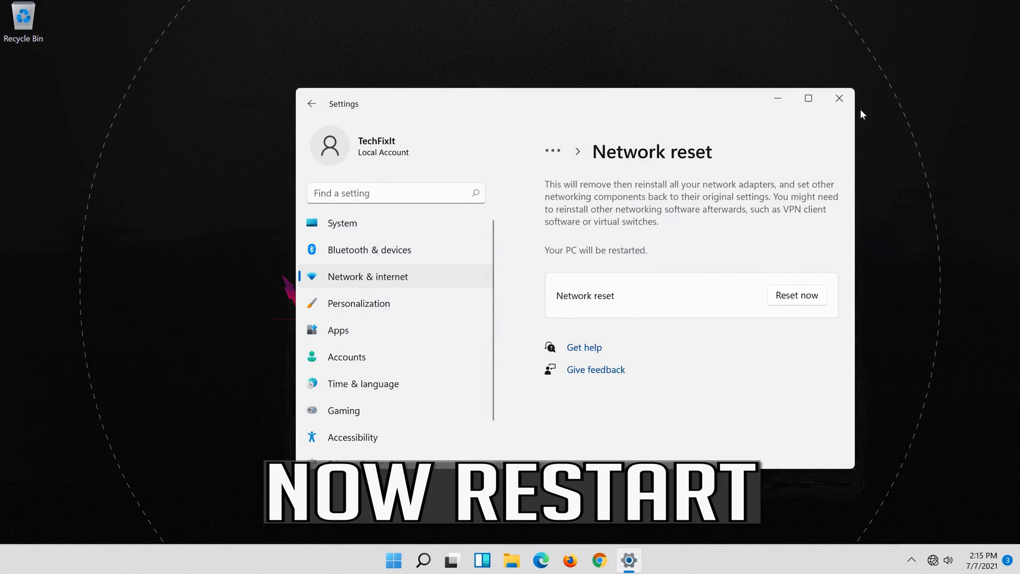
{"action": "left_click", "coordinate": [839, 98]}
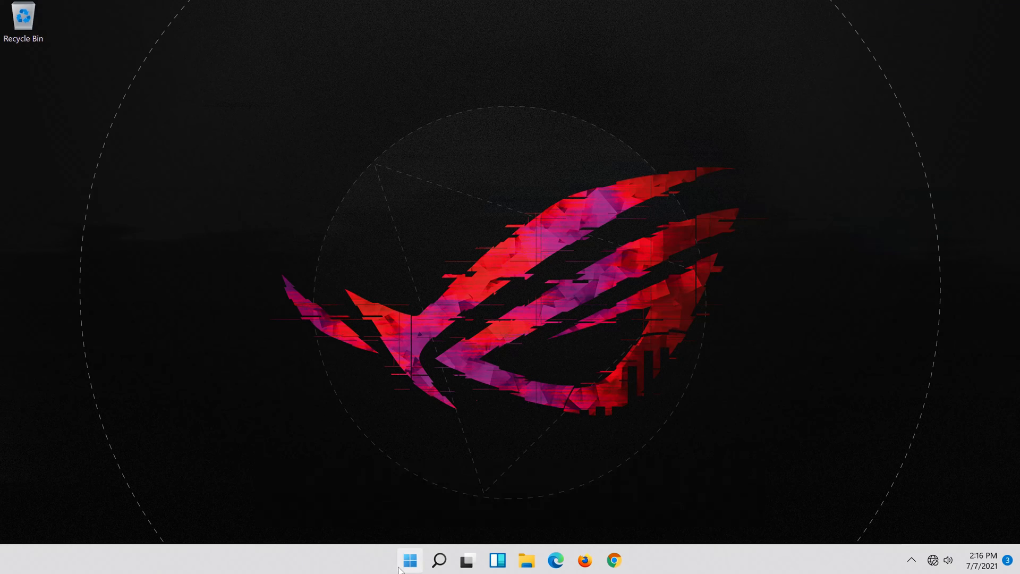
Search the Start menu for 'services' to bring up the Services console
{"action": "left_click", "coordinate": [408, 560]}
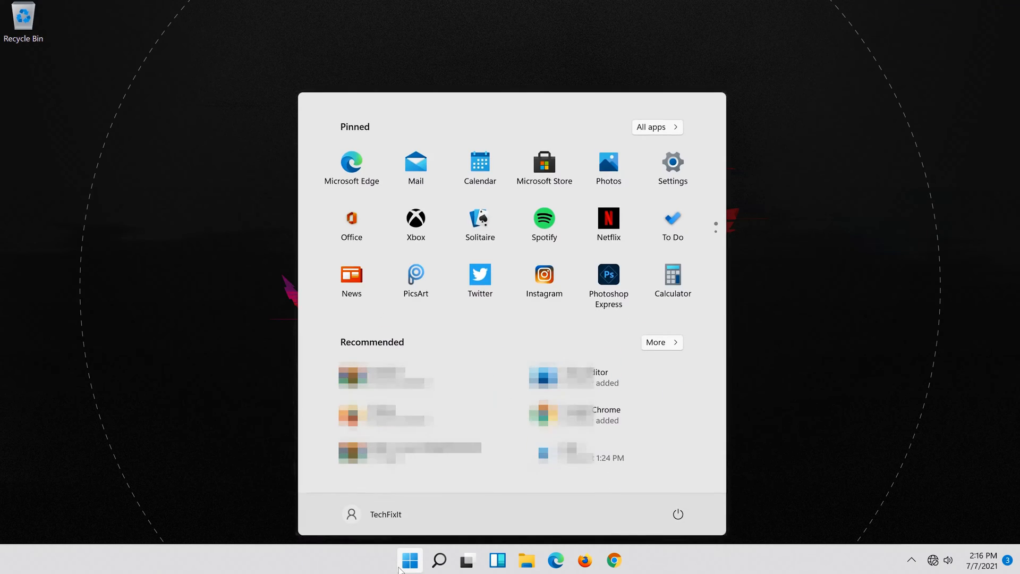
{"action": "left_click", "coordinate": [676, 515]}
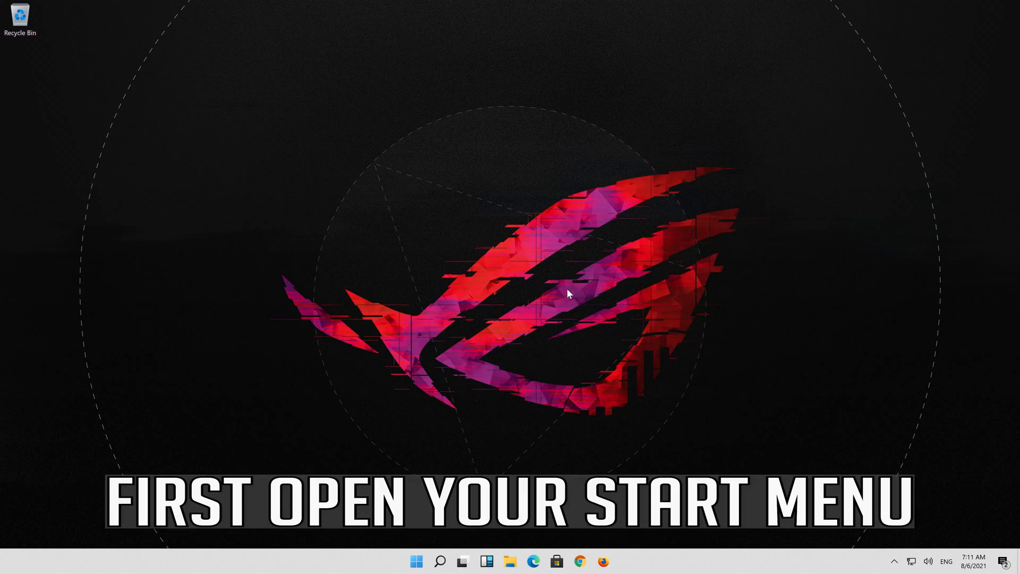
{"action": "left_click", "coordinate": [416, 561]}
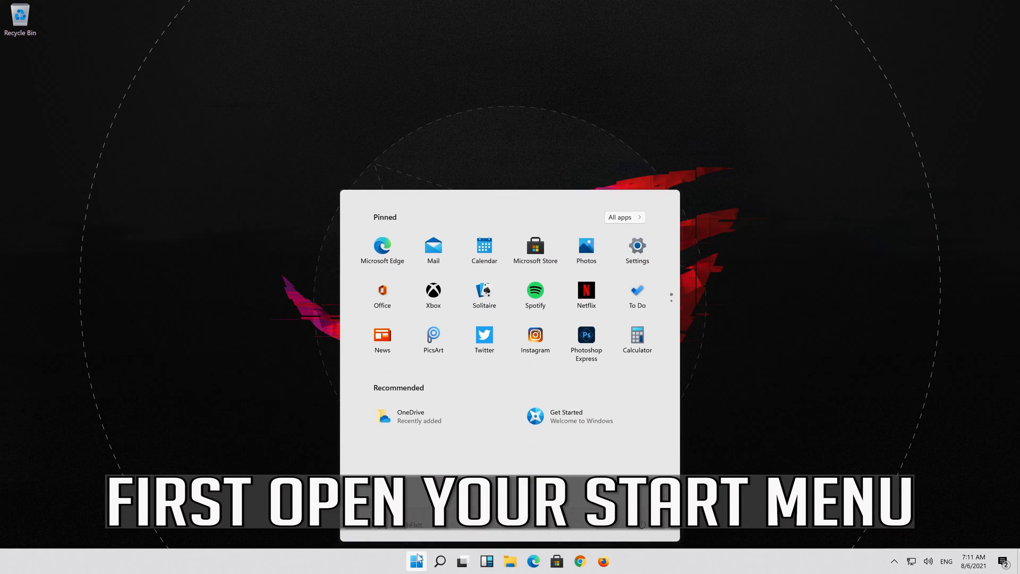
{"action": "type", "text": "serv"}
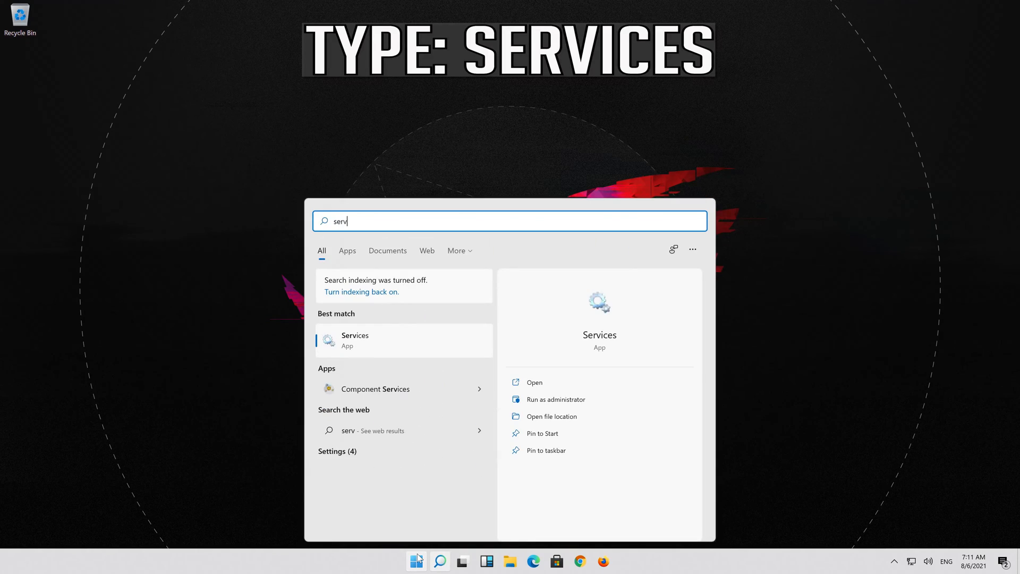
{"action": "type", "text": "ices"}
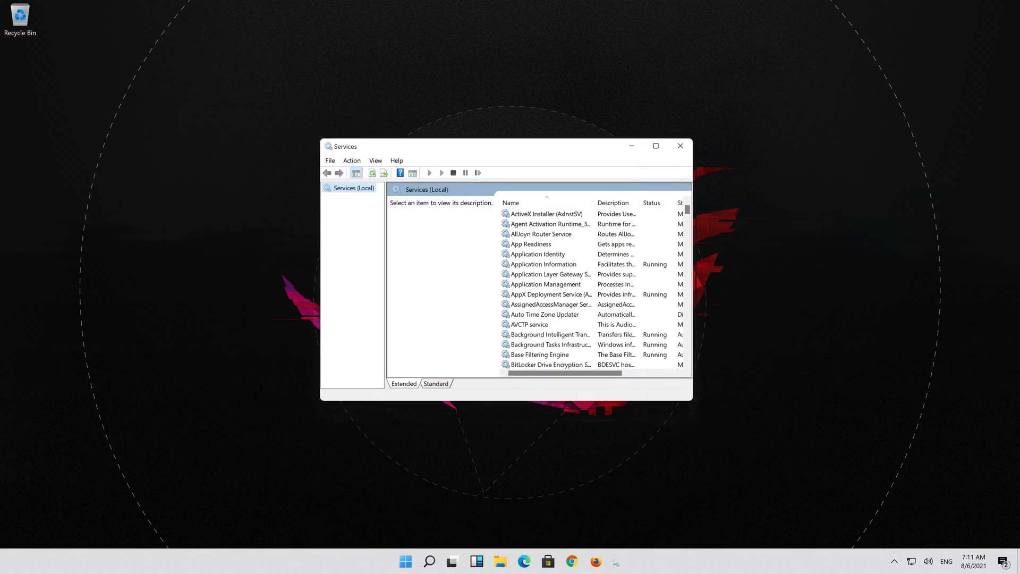
Locate WLAN AutoConfig in the services list and bring up its Properties dialog
{"action": "left_click", "coordinate": [545, 314]}
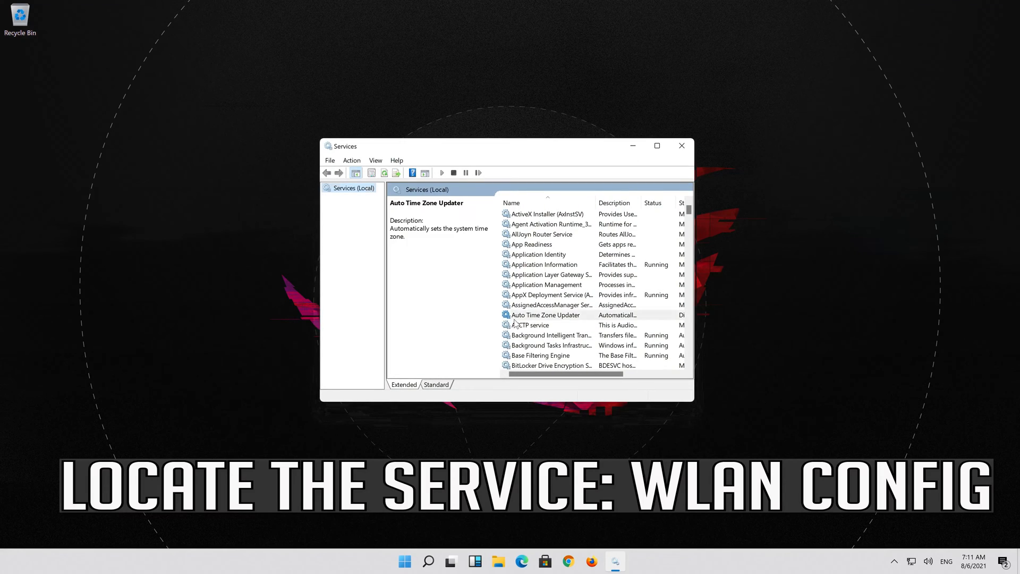
{"action": "scroll", "scroll_direction": "down", "scroll_amount": 3}
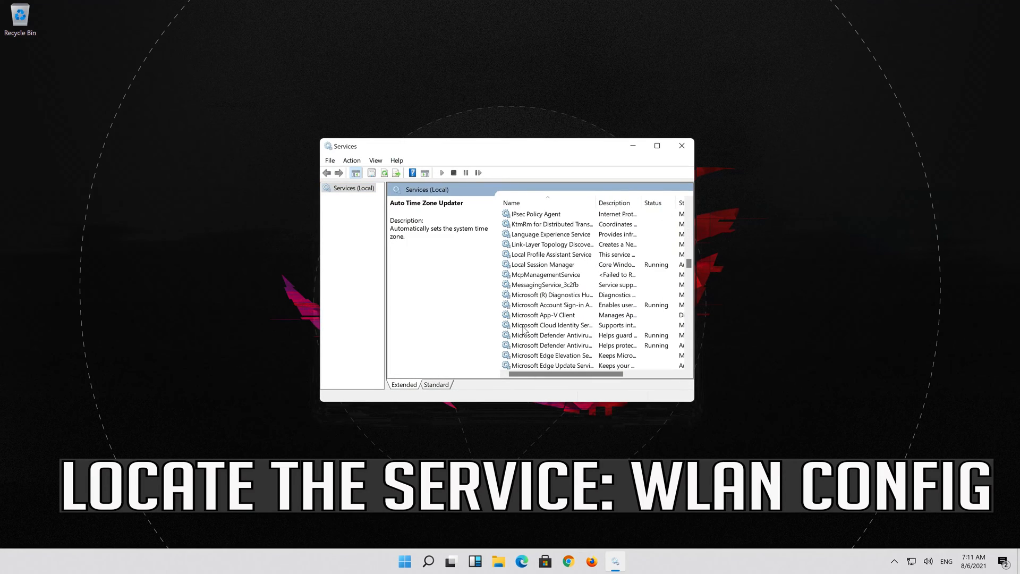
{"action": "scroll", "scroll_direction": "down", "scroll_amount": 3}
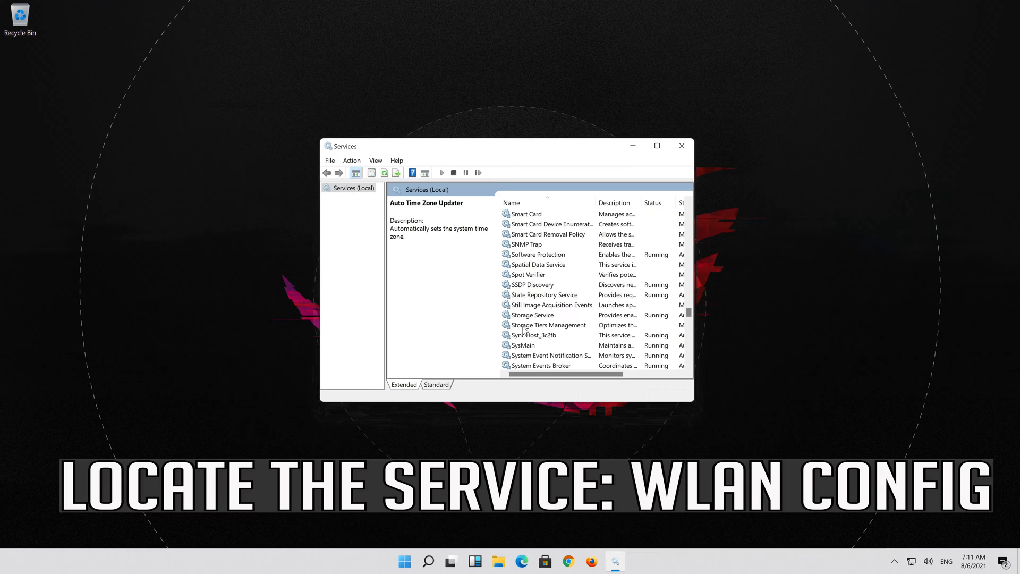
{"action": "scroll", "scroll_direction": "down", "scroll_amount": 3}
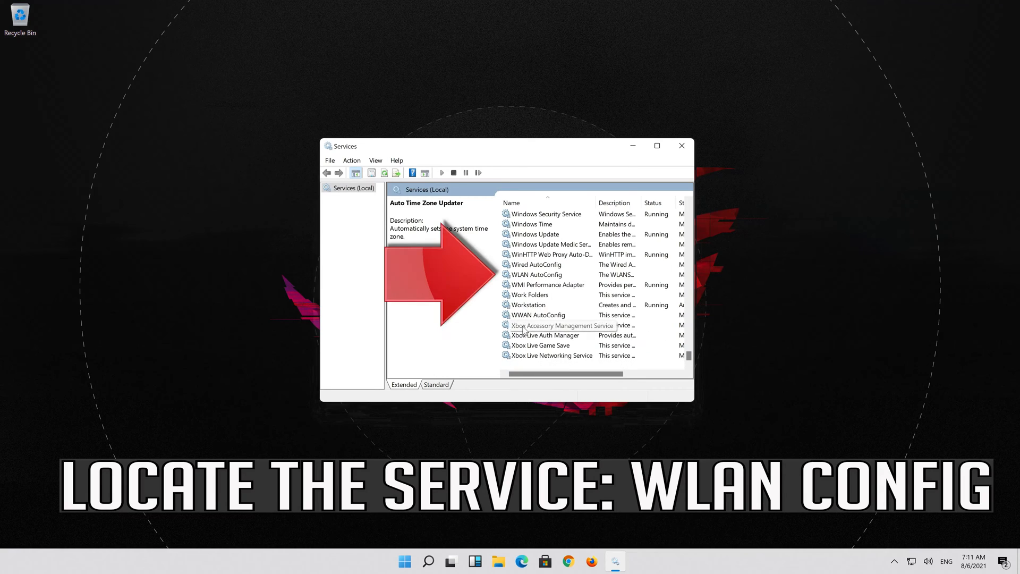
{"action": "left_click", "coordinate": [536, 274]}
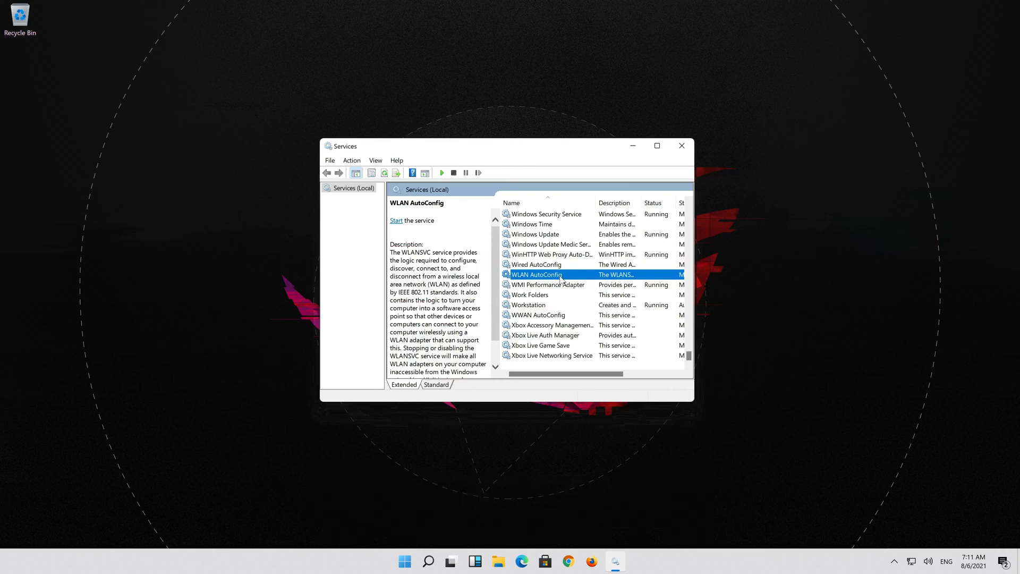
{"action": "right_click", "coordinate": [534, 274]}
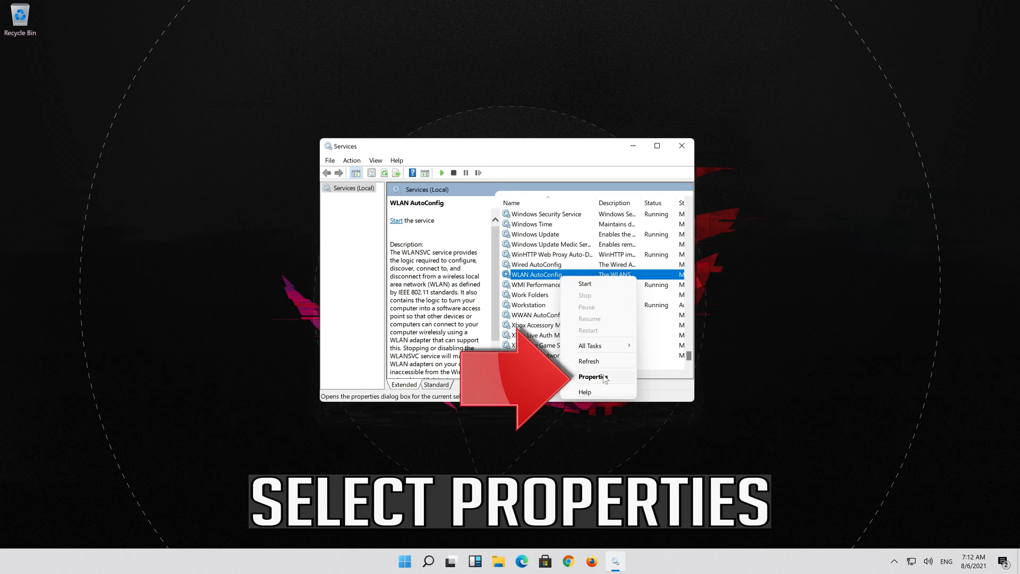
{"action": "left_click", "coordinate": [593, 376]}
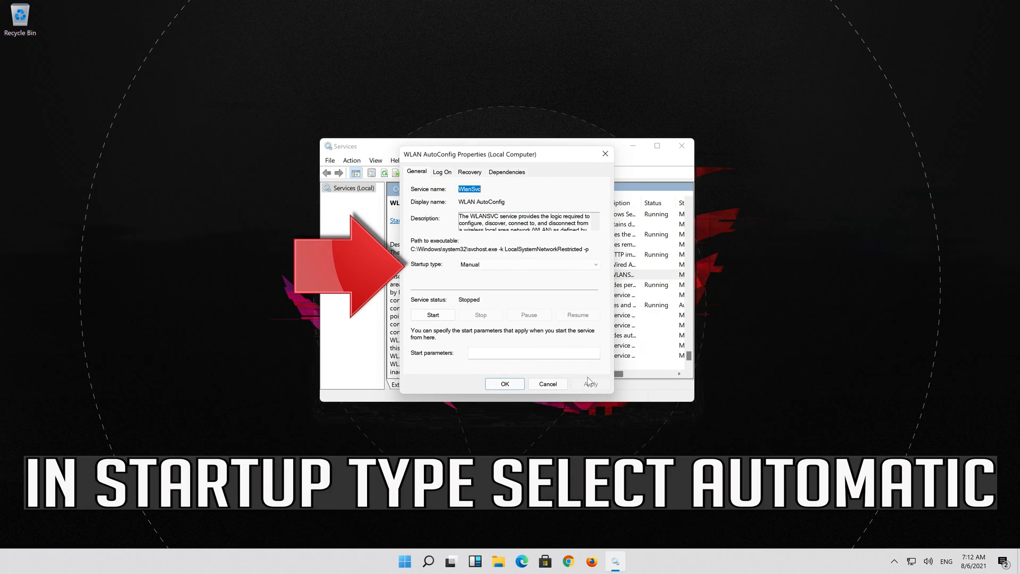
Set WLAN AutoConfig's startup type to Automatic and apply the change
{"action": "left_click", "coordinate": [592, 264]}
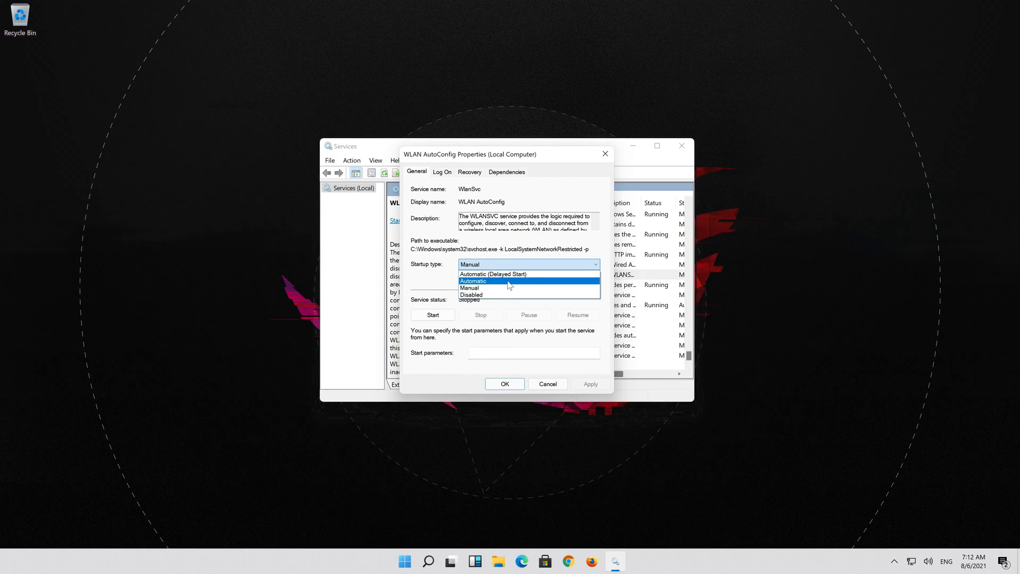
{"action": "left_click", "coordinate": [471, 280]}
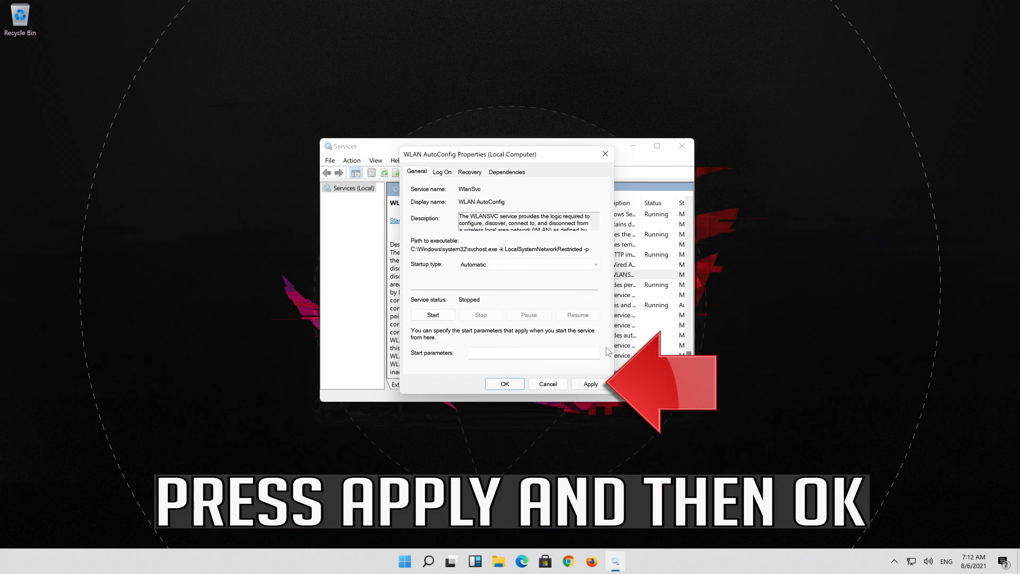
{"action": "left_click", "coordinate": [589, 383]}
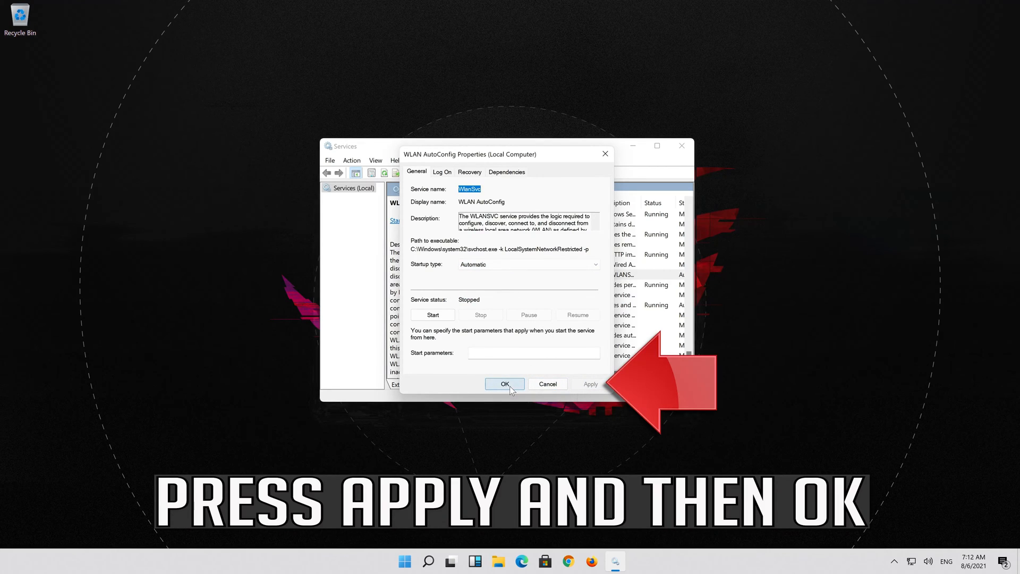
{"action": "left_click", "coordinate": [504, 383]}
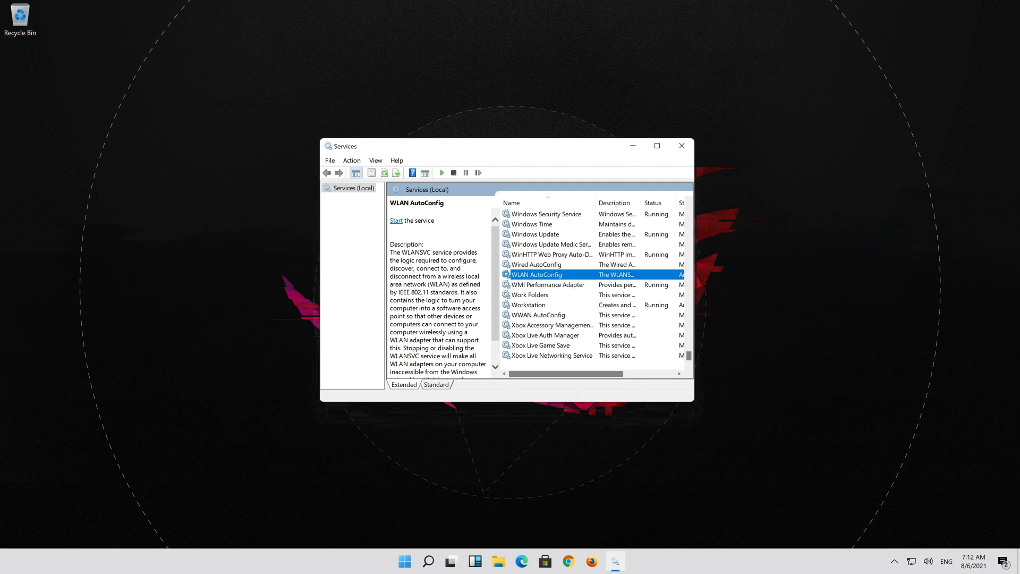
Start the WLAN AutoConfig service so it is running
{"action": "left_click", "coordinate": [396, 220]}
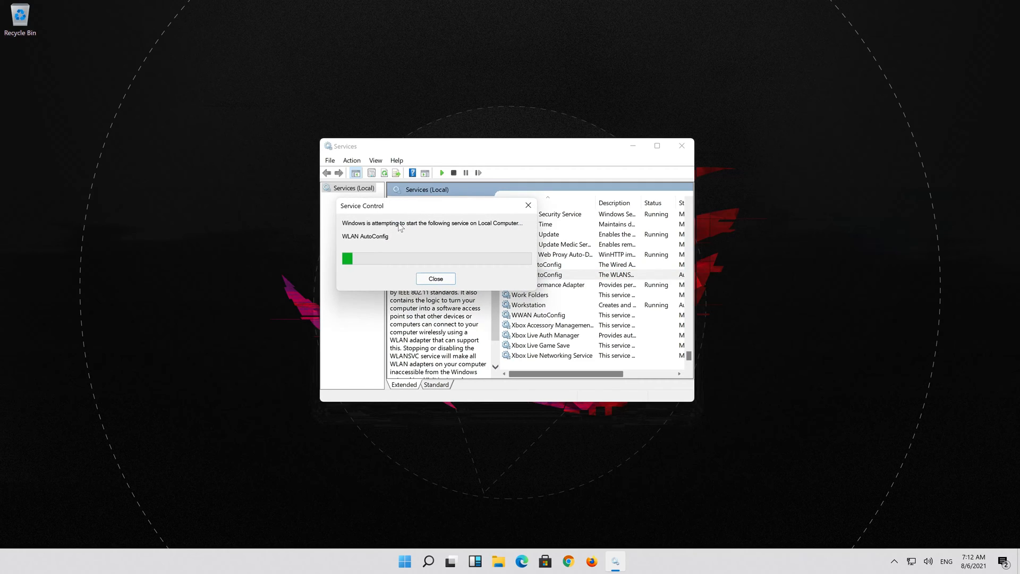
{"action": "left_click", "coordinate": [436, 278]}
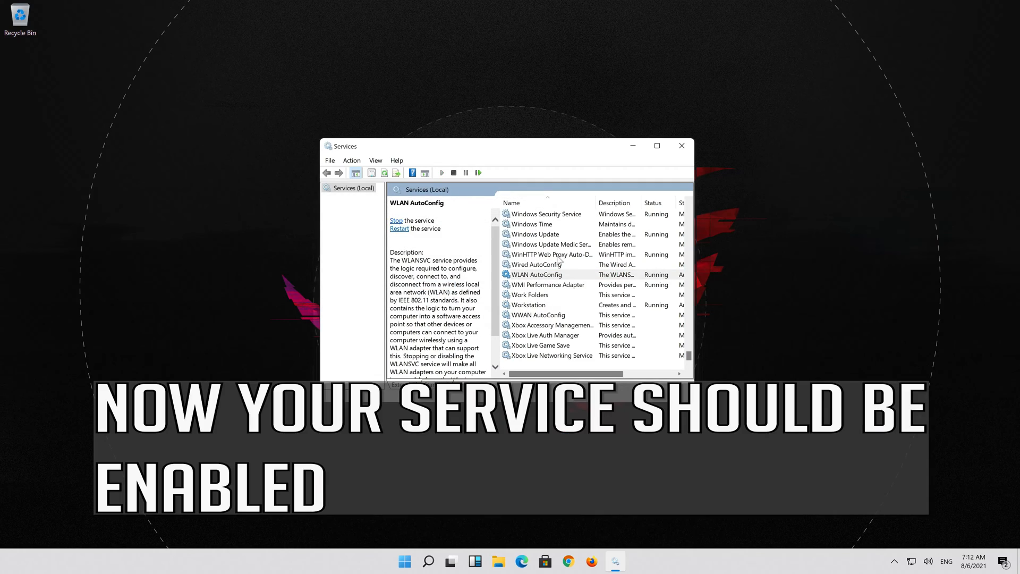
{"action": "left_click", "coordinate": [439, 560]}
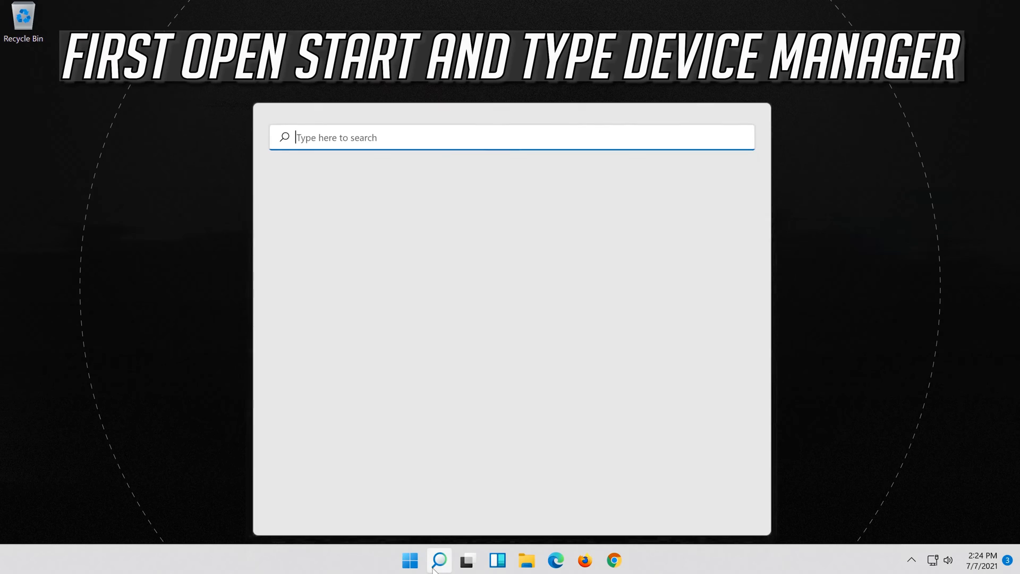
Search Start for 'device manager' to find Device Manager as the best match
{"action": "type", "text": "device ma"}
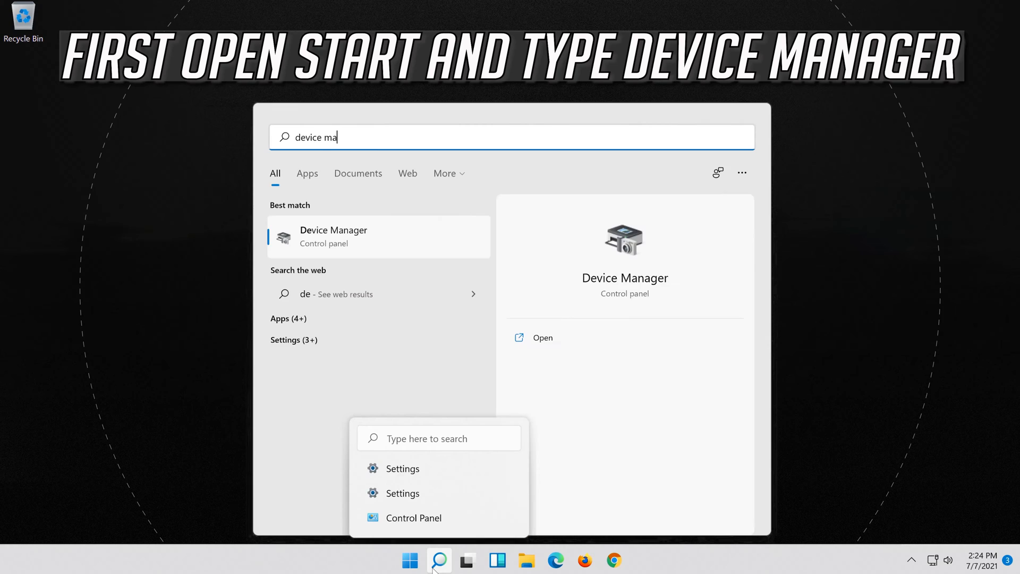
{"action": "type", "text": "nager"}
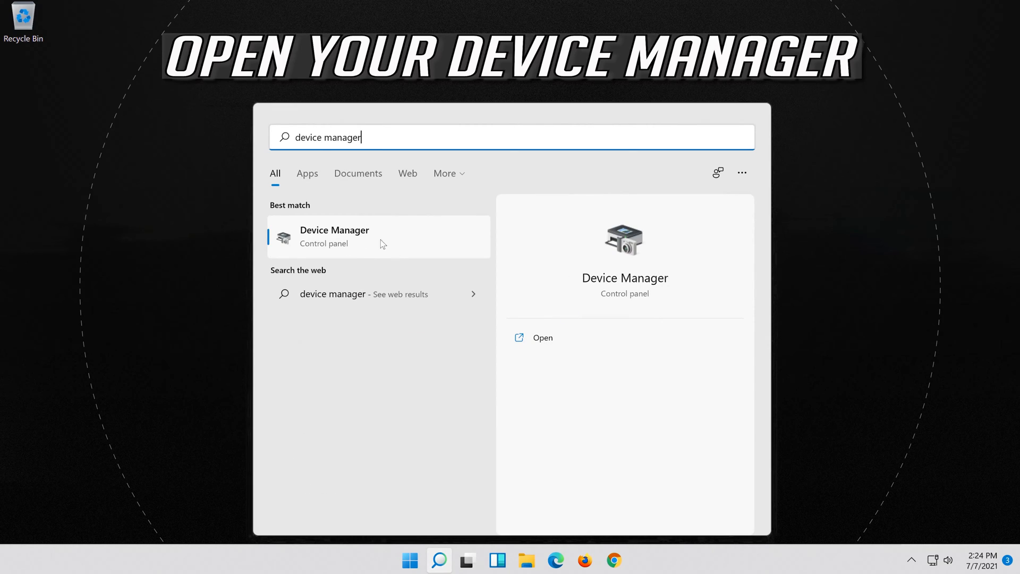
{"action": "mouse_move", "coordinate": [365, 242]}
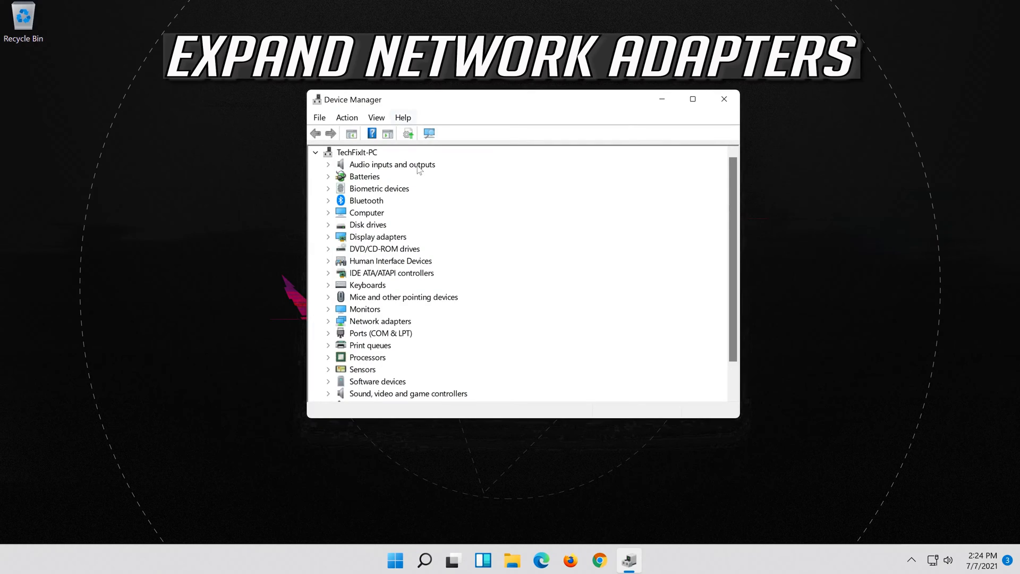
Expand Network adapters and bring up the Intel 82574L Gigabit adapter's Properties
{"action": "left_click", "coordinate": [380, 321]}
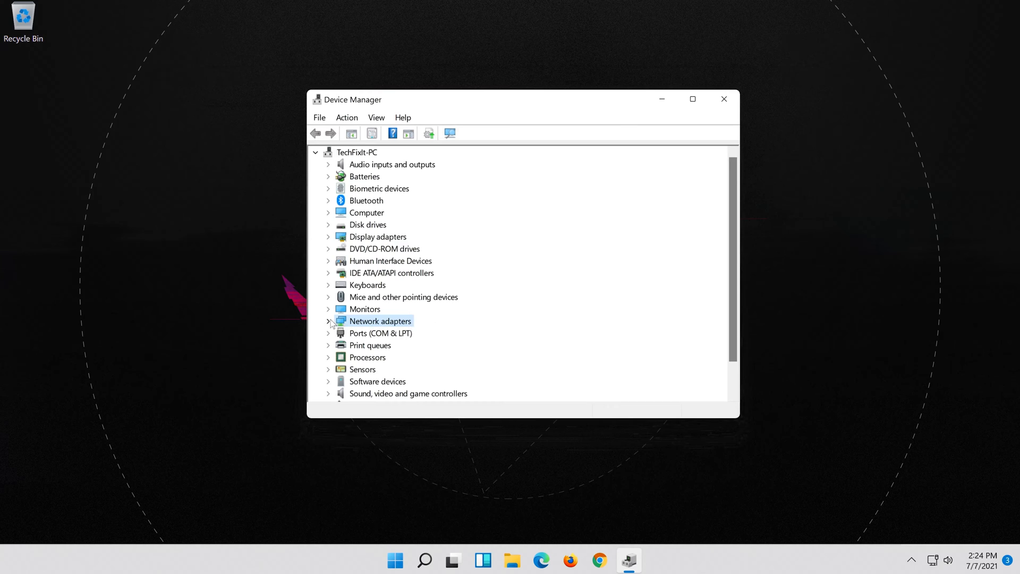
{"action": "left_click", "coordinate": [328, 321]}
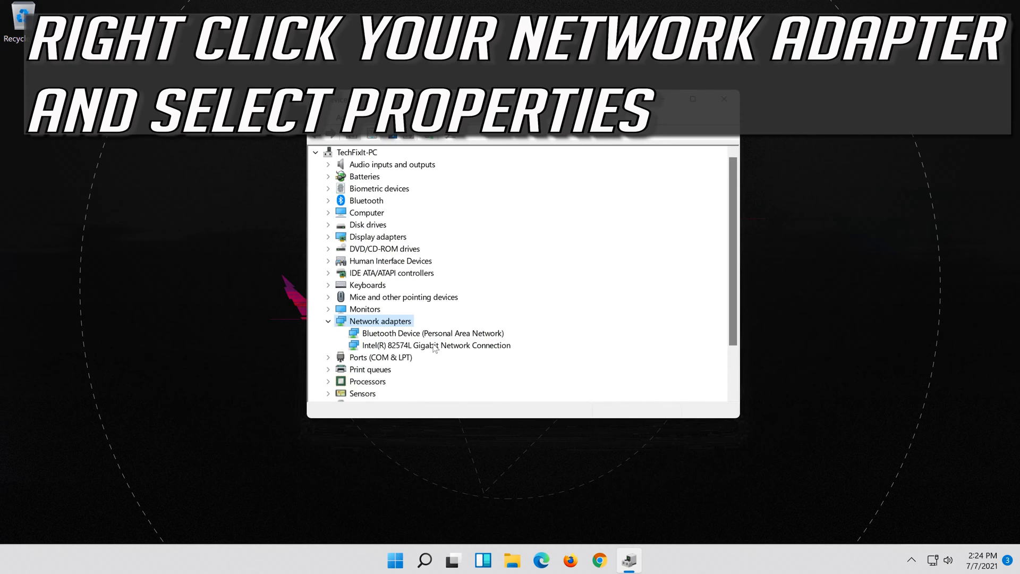
{"action": "right_click", "coordinate": [436, 344]}
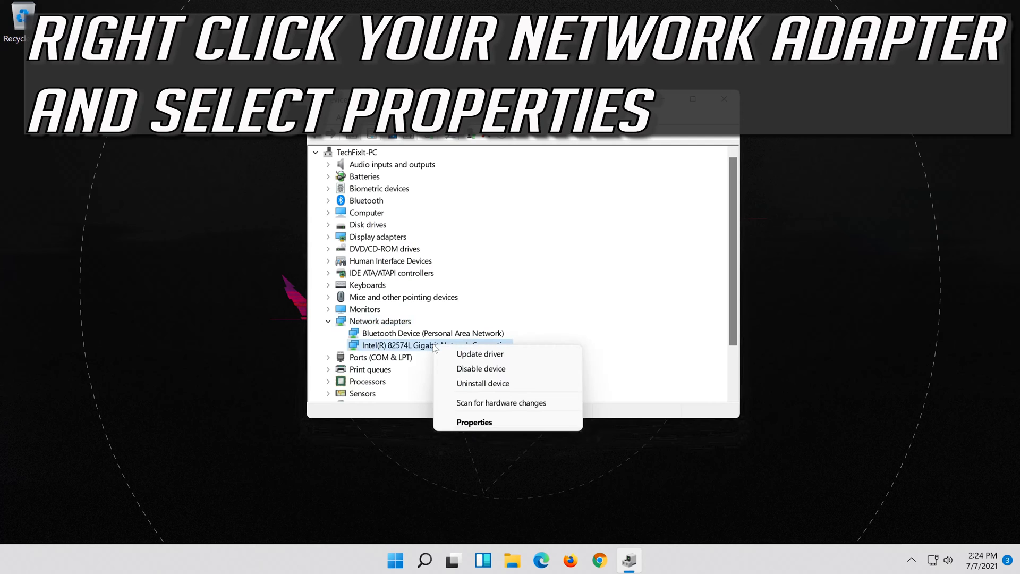
{"action": "mouse_move", "coordinate": [526, 436]}
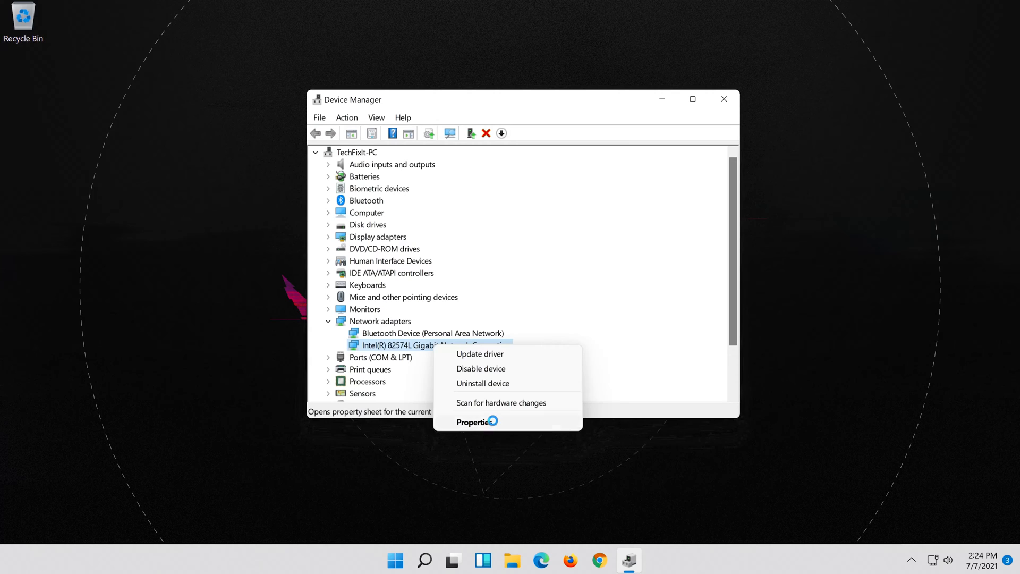
{"action": "left_click", "coordinate": [473, 421]}
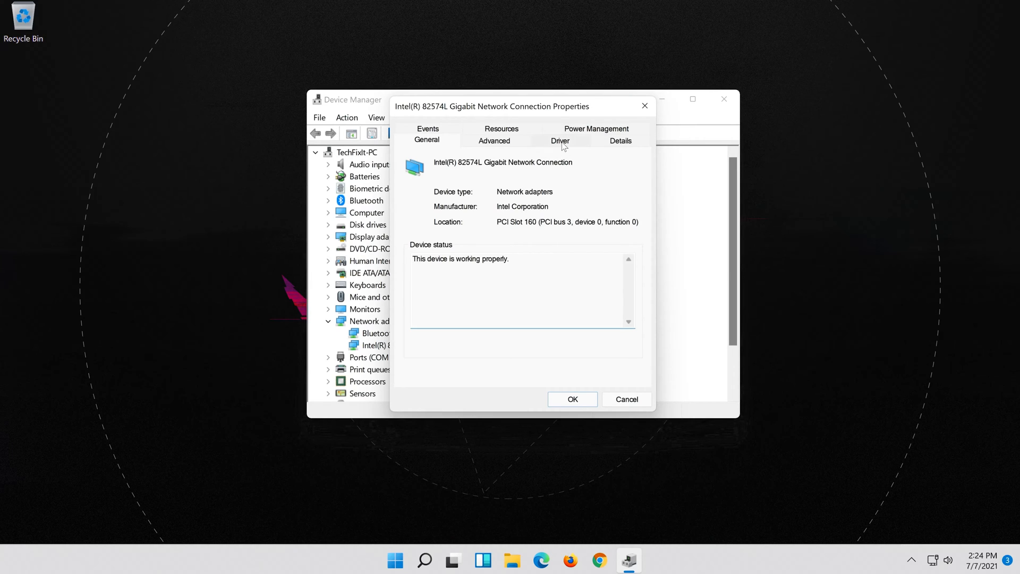
Launch the Update Driver wizard from the adapter's Driver details
{"action": "left_click", "coordinate": [560, 140]}
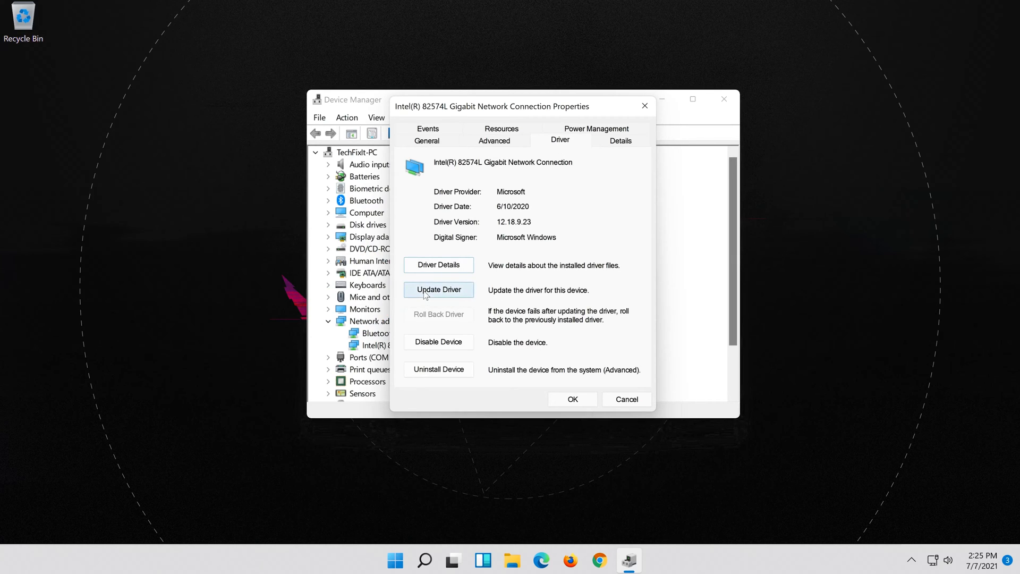
{"action": "left_click", "coordinate": [438, 289]}
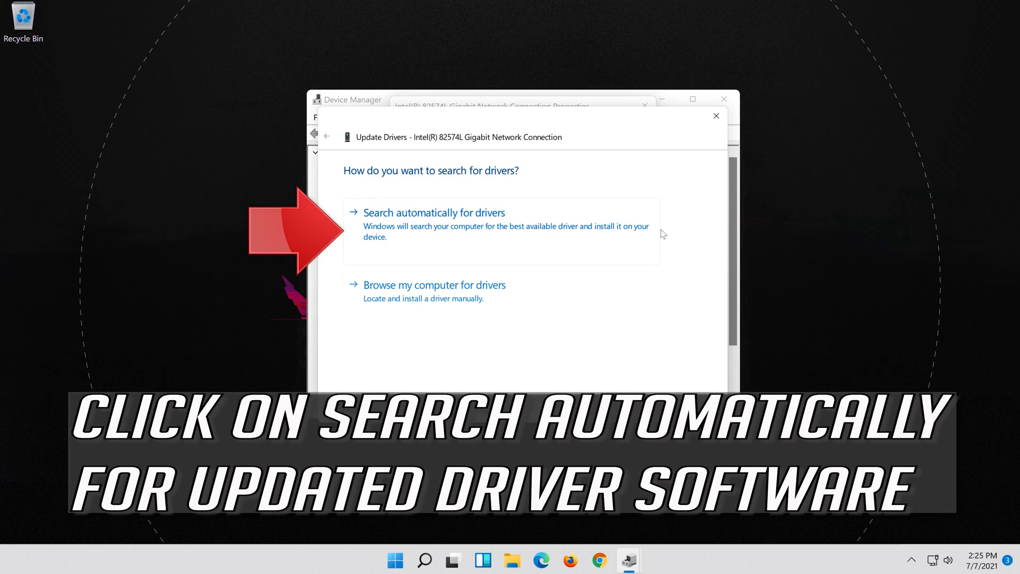
{"action": "mouse_move", "coordinate": [442, 234]}
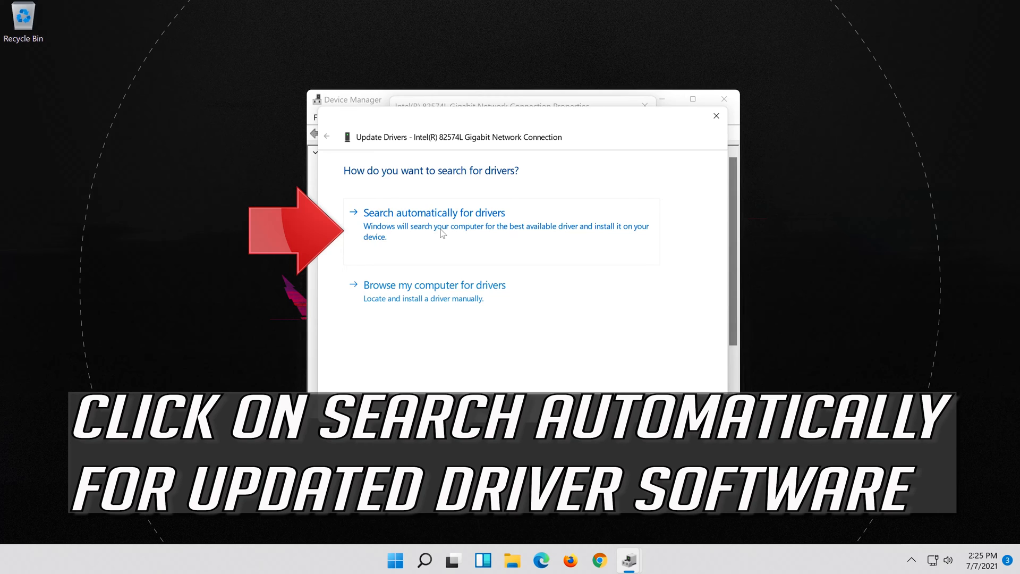
Have Windows search automatically for a better driver for the Intel adapter
{"action": "left_click", "coordinate": [434, 213]}
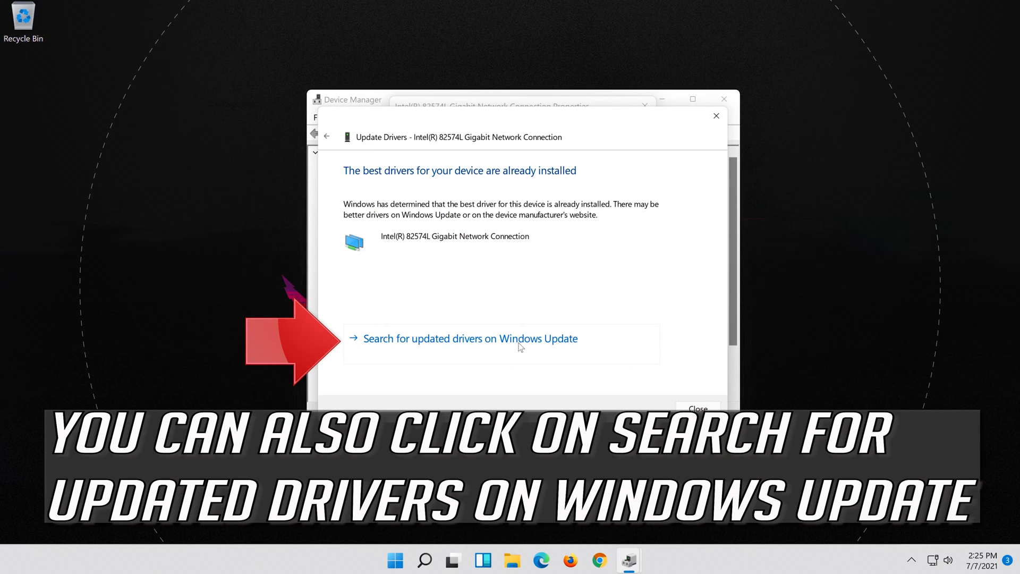
{"action": "mouse_move", "coordinate": [536, 350]}
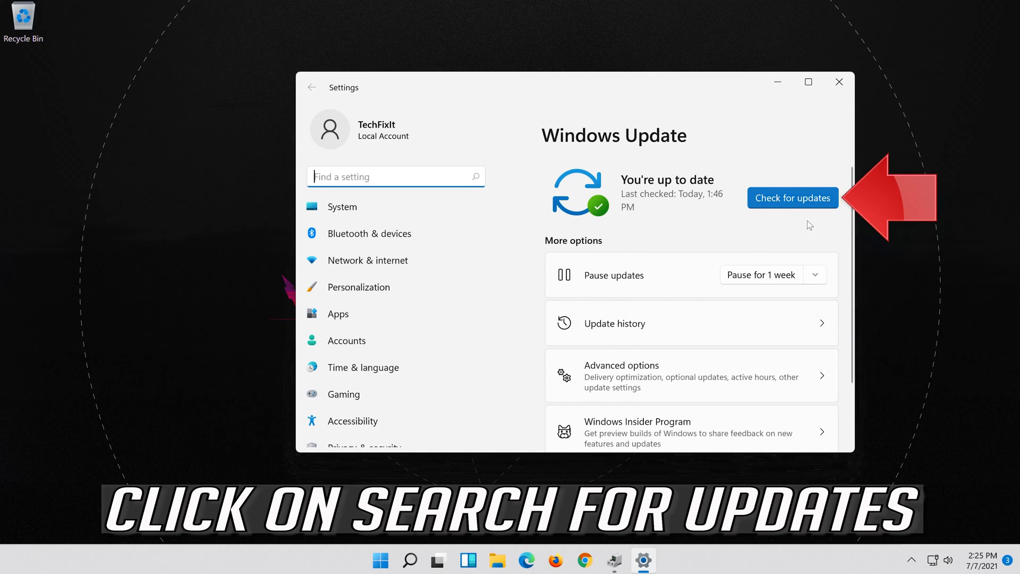
Start a Windows Update check for new updates
{"action": "left_click", "coordinate": [792, 198]}
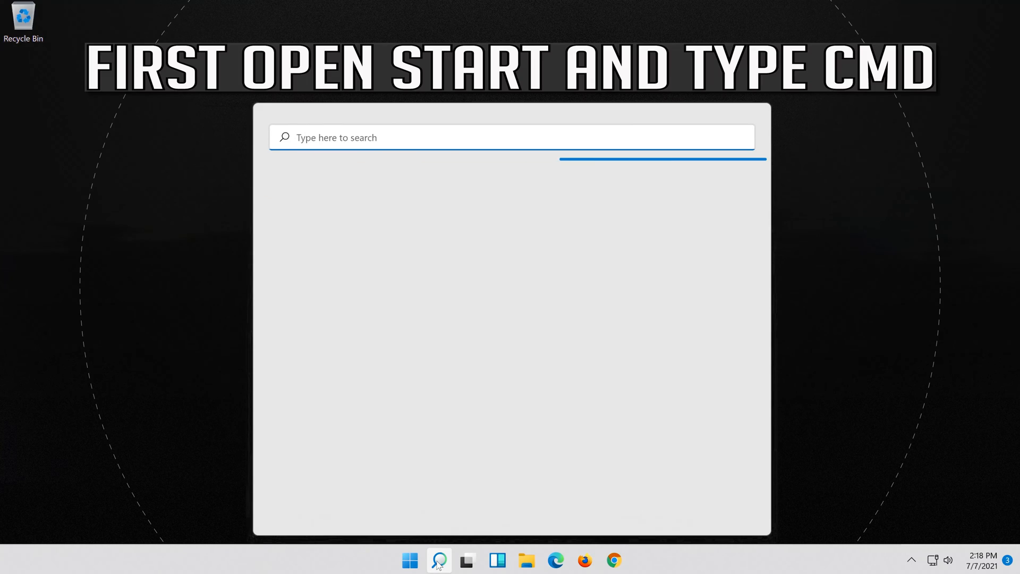
Launch Command Prompt as administrator from a search for 'cmd' and approve the UAC prompt
{"action": "type", "text": "cmd"}
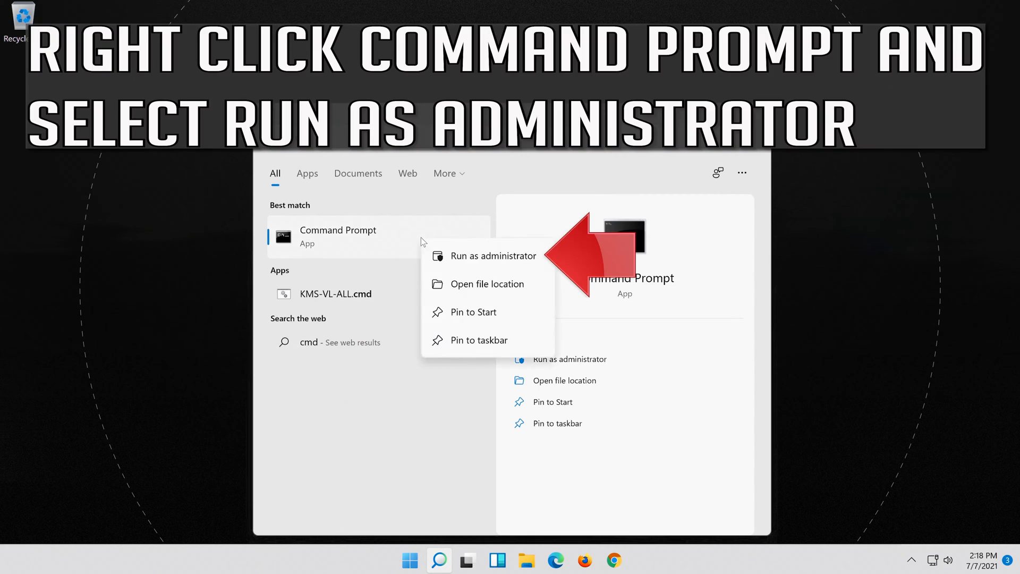
{"action": "mouse_move", "coordinate": [489, 256]}
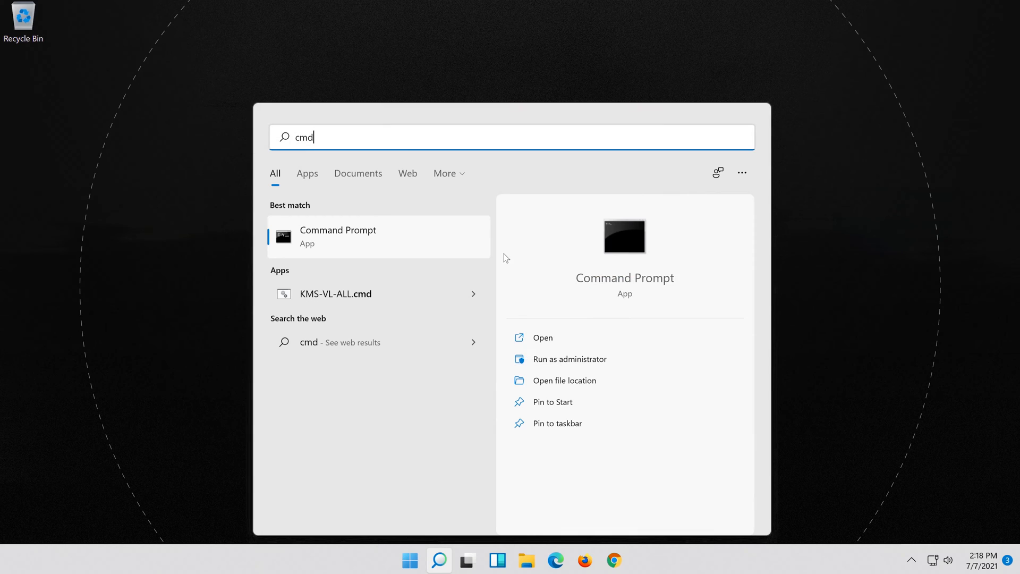
{"action": "left_click", "coordinate": [568, 358]}
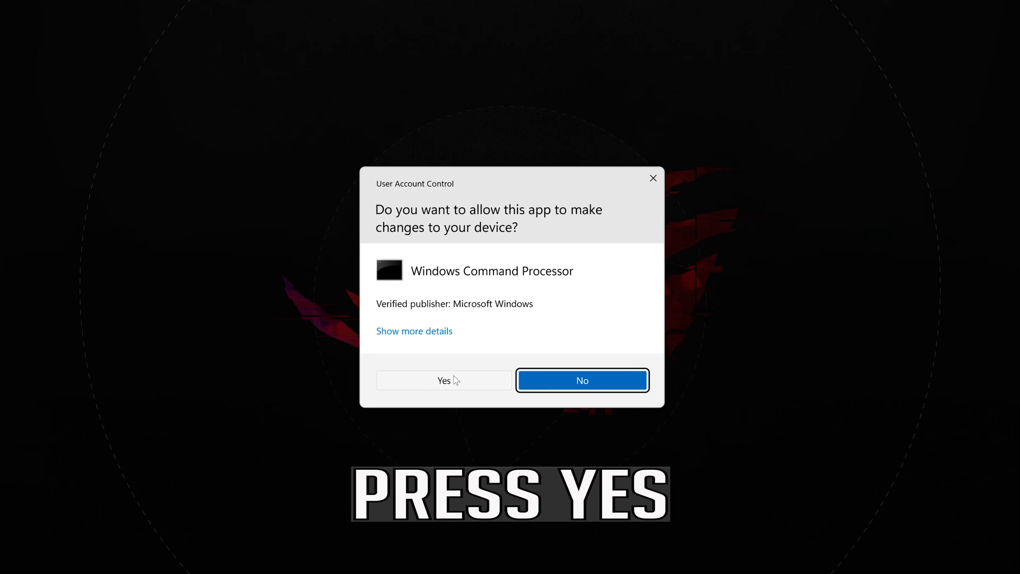
{"action": "left_click", "coordinate": [444, 380]}
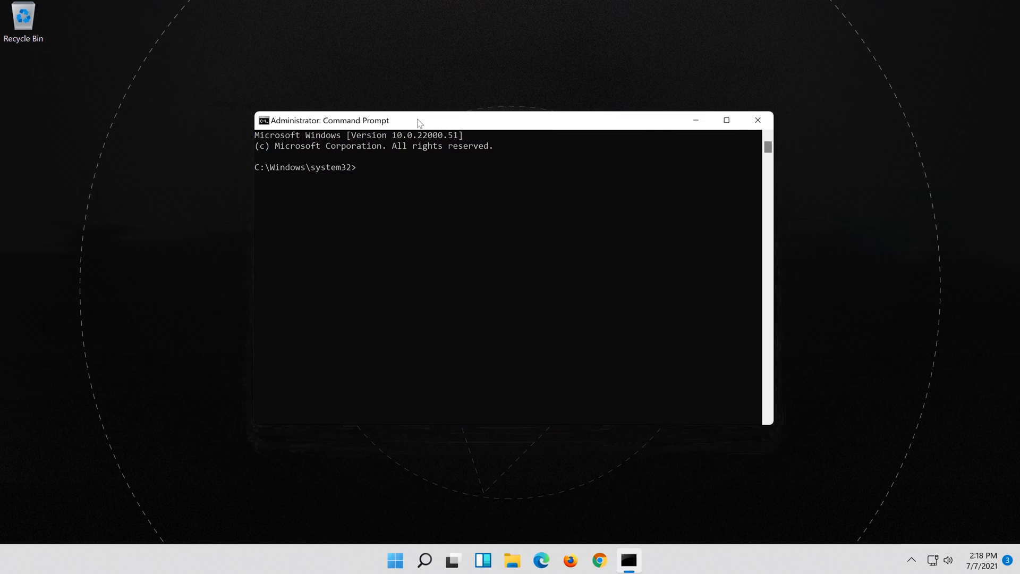
Enter the TCP/IP reset command netsh int ip reset c:\resetlog.txt
{"action": "type", "text": "n"}
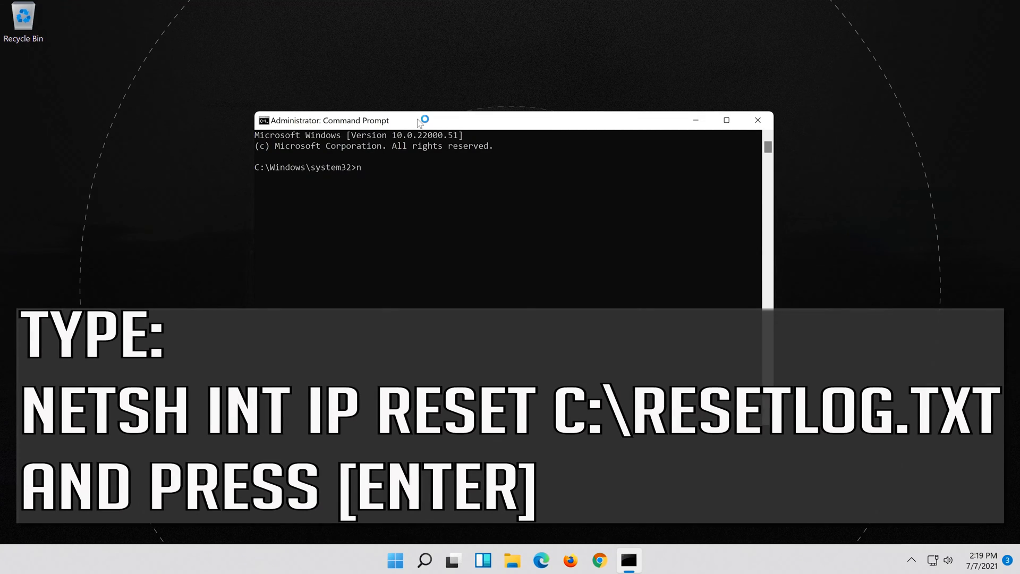
{"action": "type", "text": "ets"}
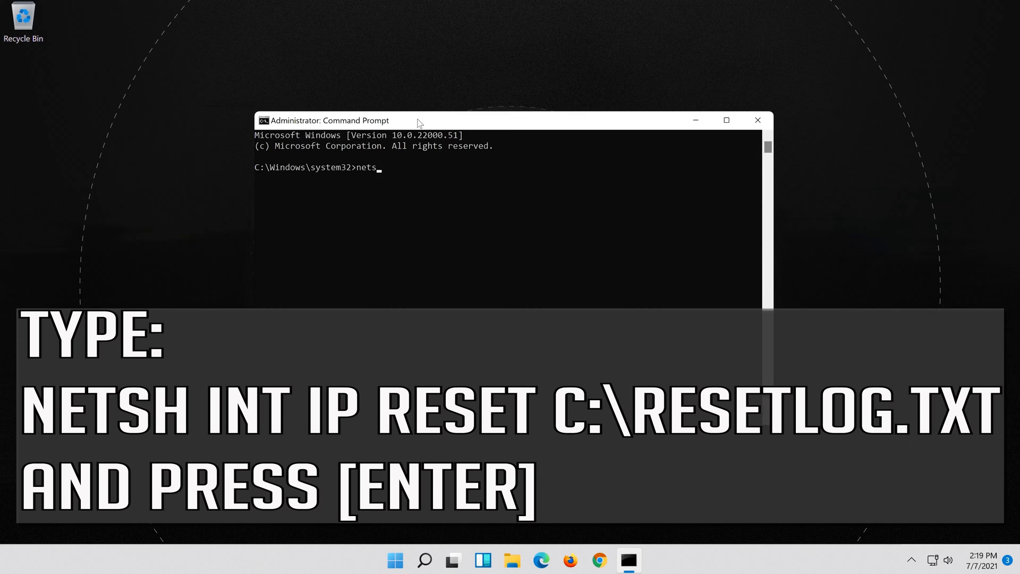
{"action": "type", "text": "h"}
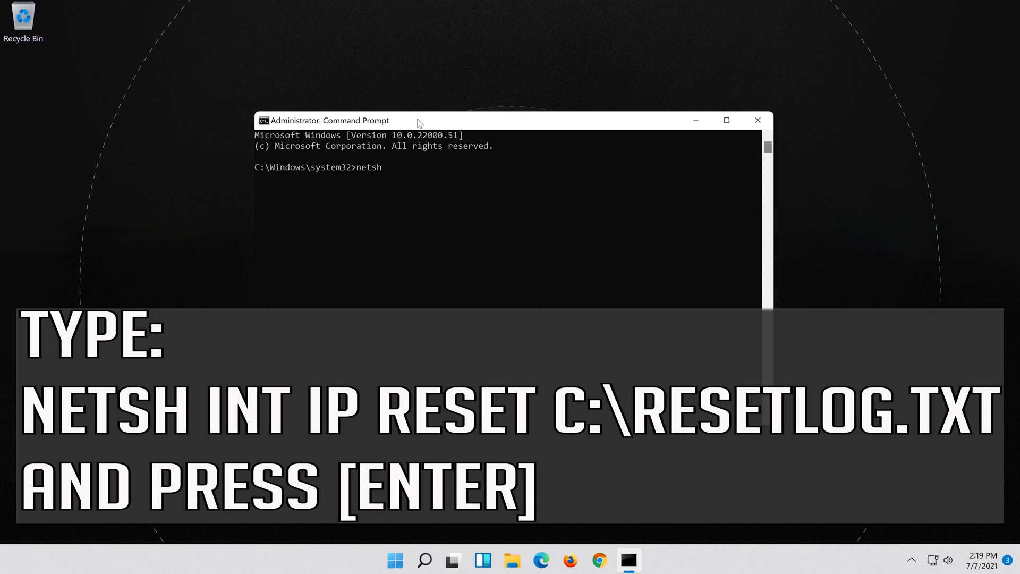
{"action": "type", "text": "int ip"}
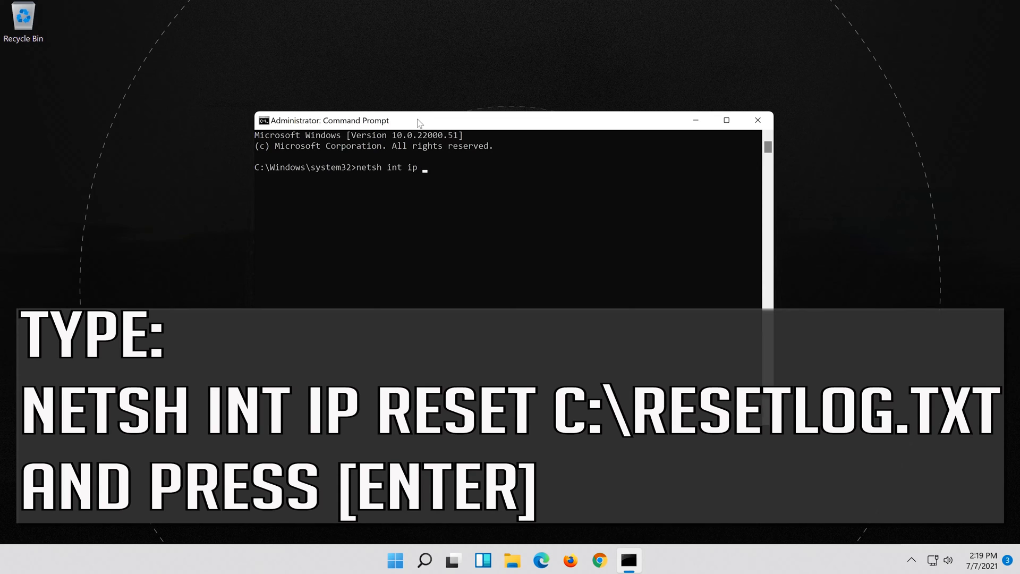
{"action": "type", "text": "reset"}
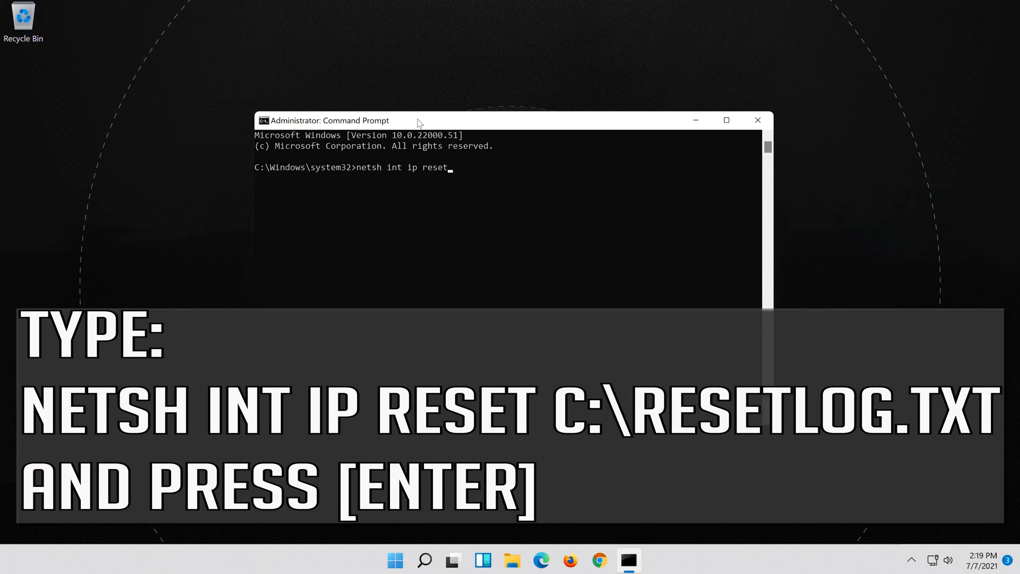
{"action": "type", "text": "c:\\res"}
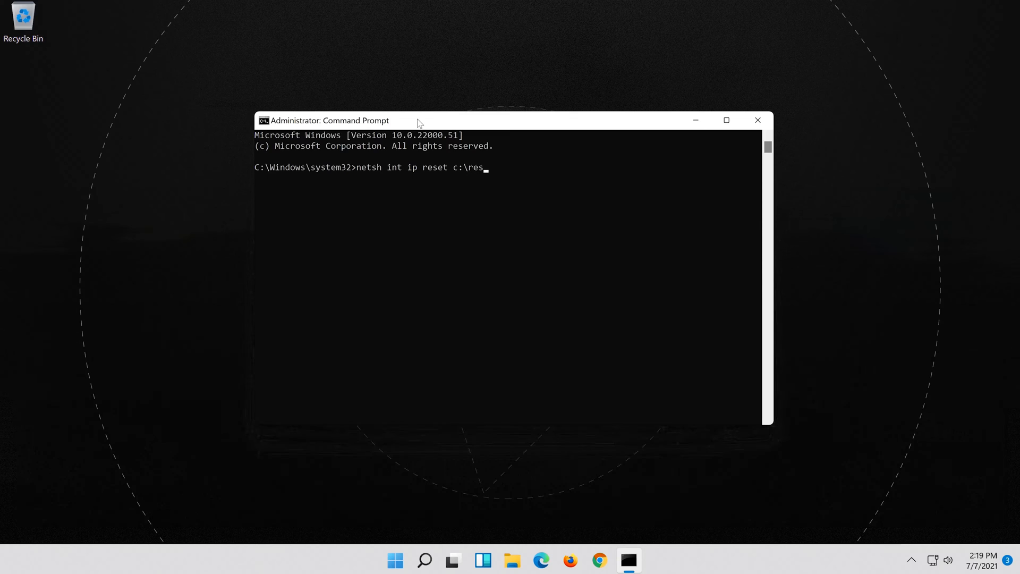
{"action": "type", "text": "etlog."}
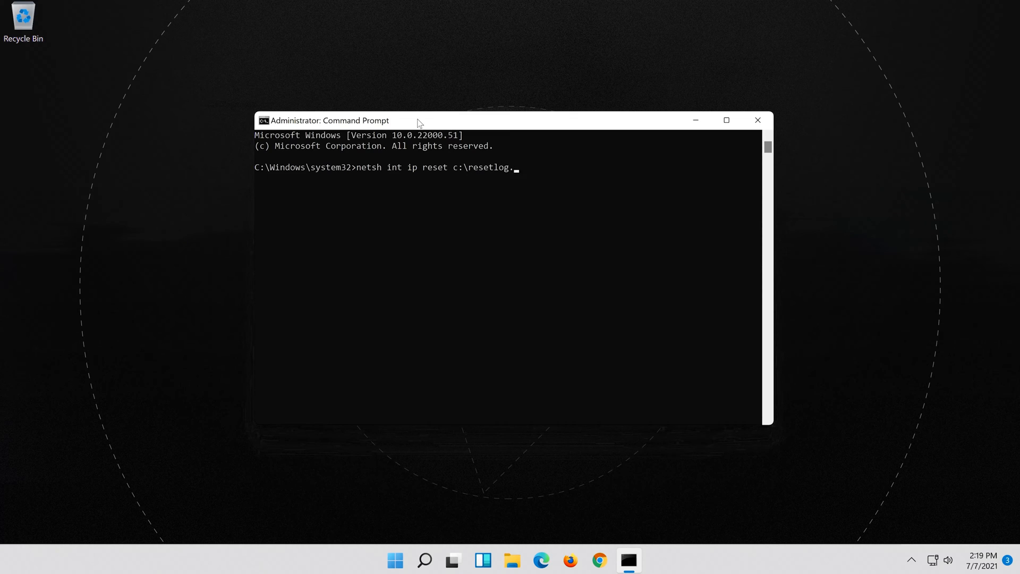
{"action": "type", "text": "txt"}
{"action": "type", "text": "n"}
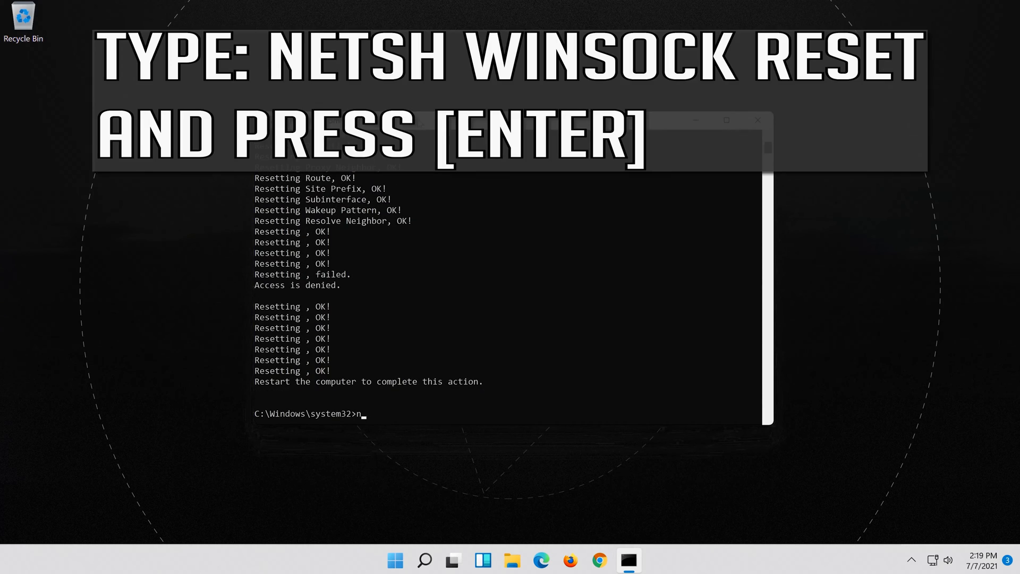
Run netsh winsock reset to reset the Winsock catalog
{"action": "type", "text": "ets"}
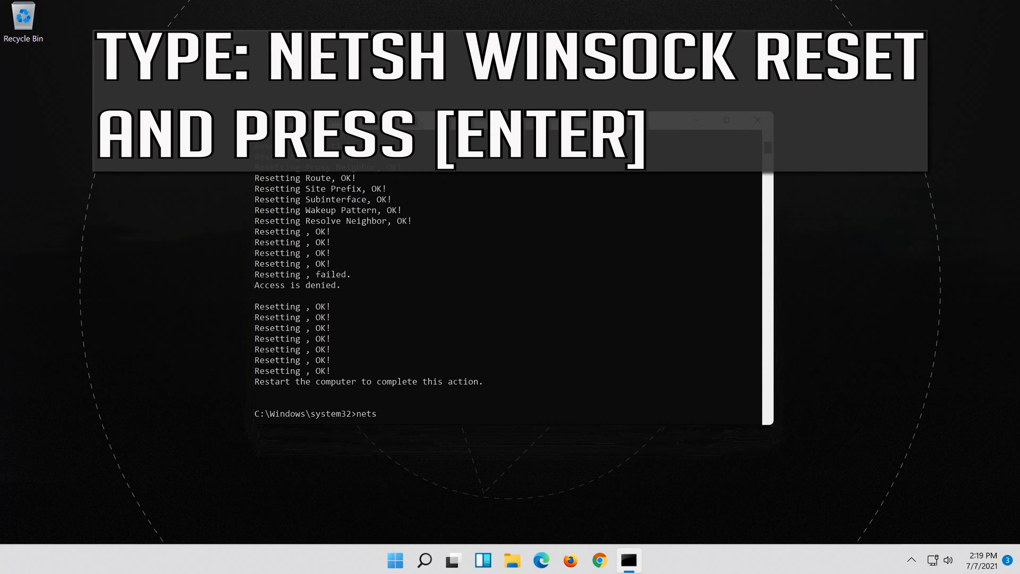
{"action": "type", "text": "h w"}
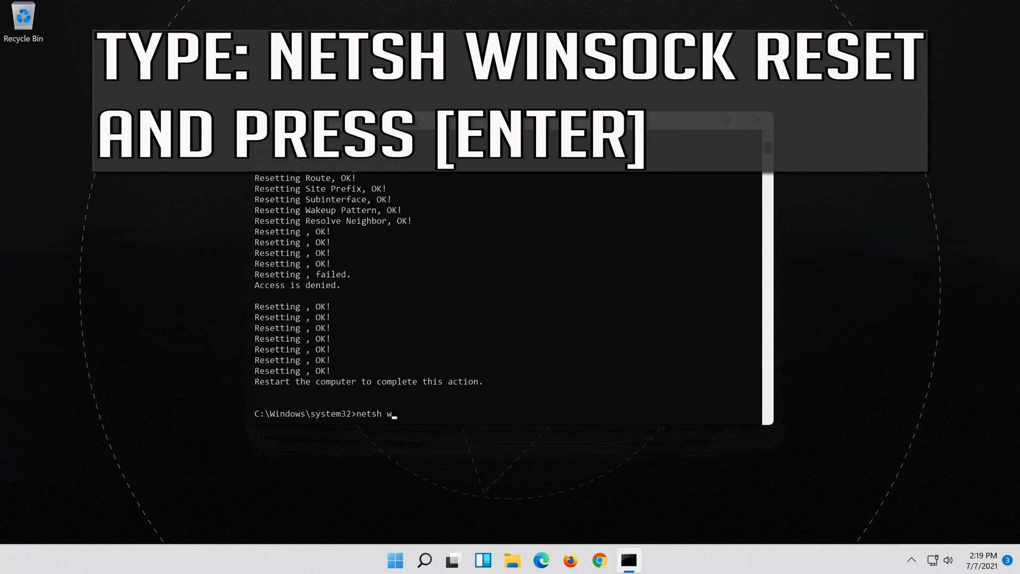
{"action": "type", "text": "inso"}
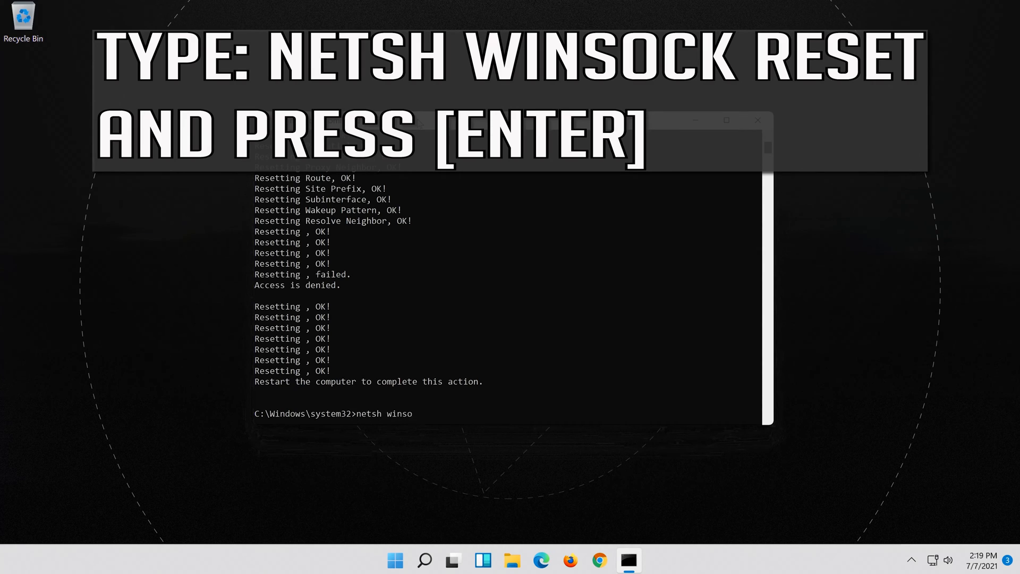
{"action": "type", "text": "ck"}
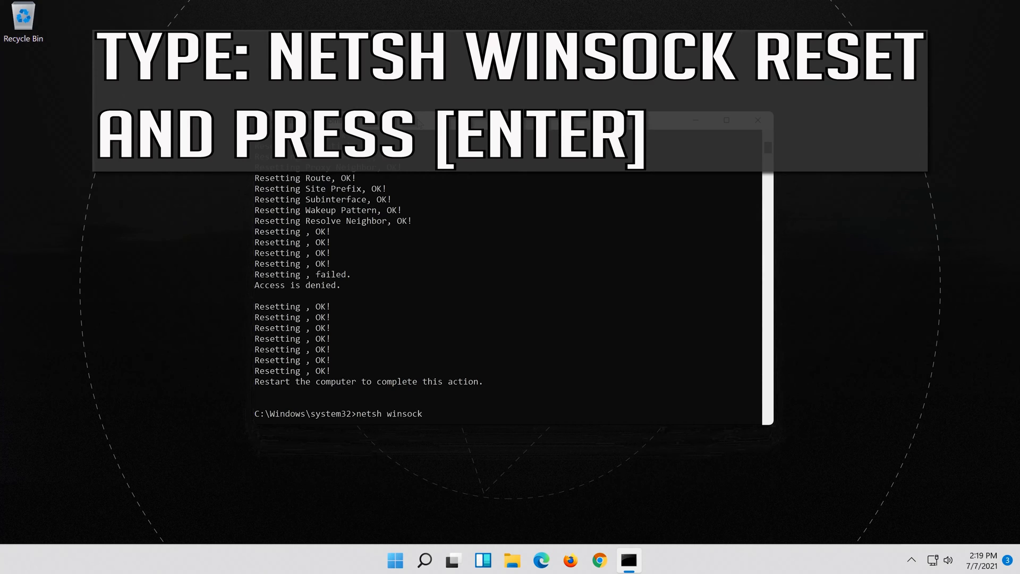
{"action": "type", "text": "reset"}
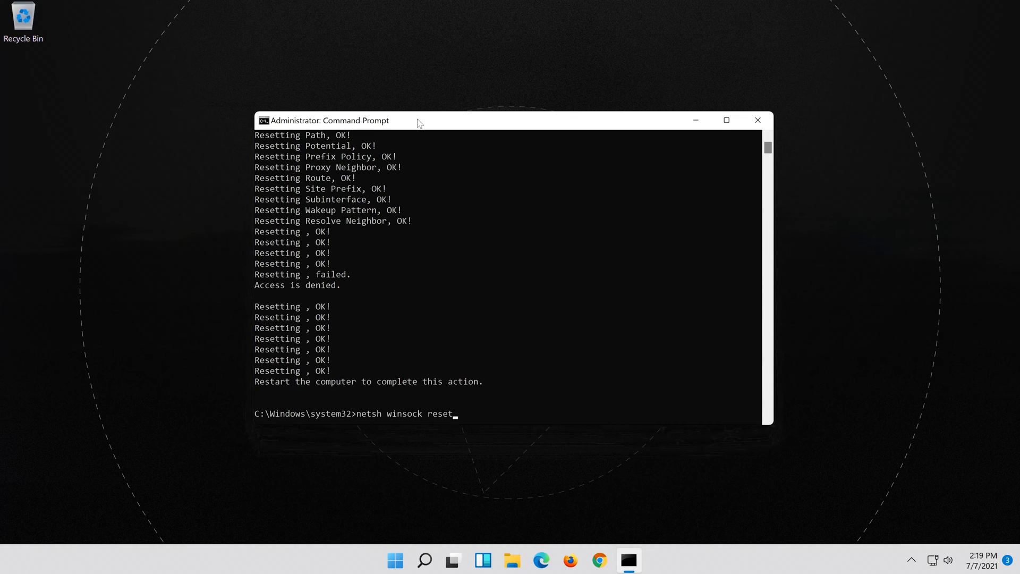
{"action": "key", "text": "Return"}
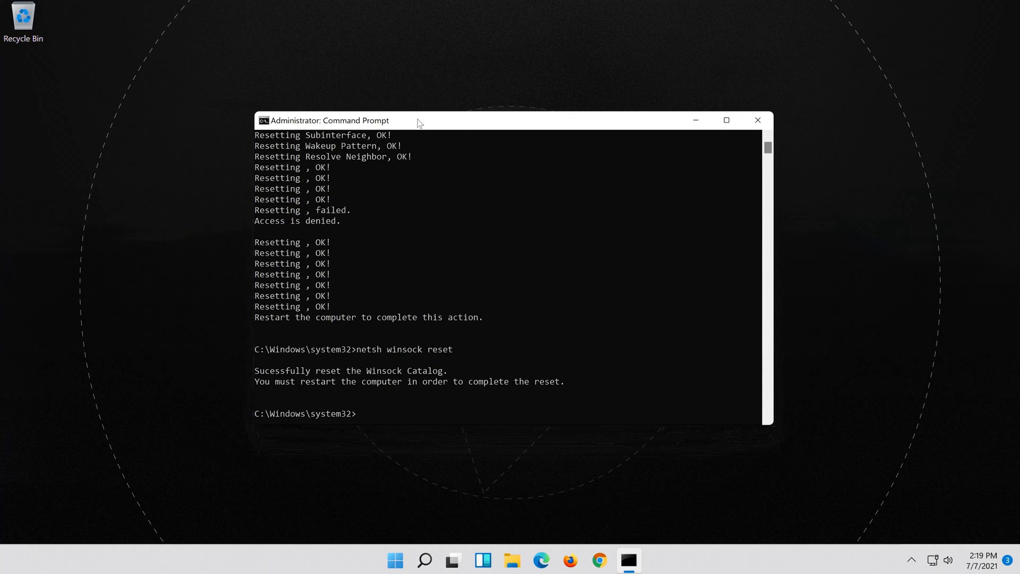
Flush the DNS resolver cache with ipconfig /flushdns, then enter exit to close the prompt
{"action": "type", "text": "ipconfig"}
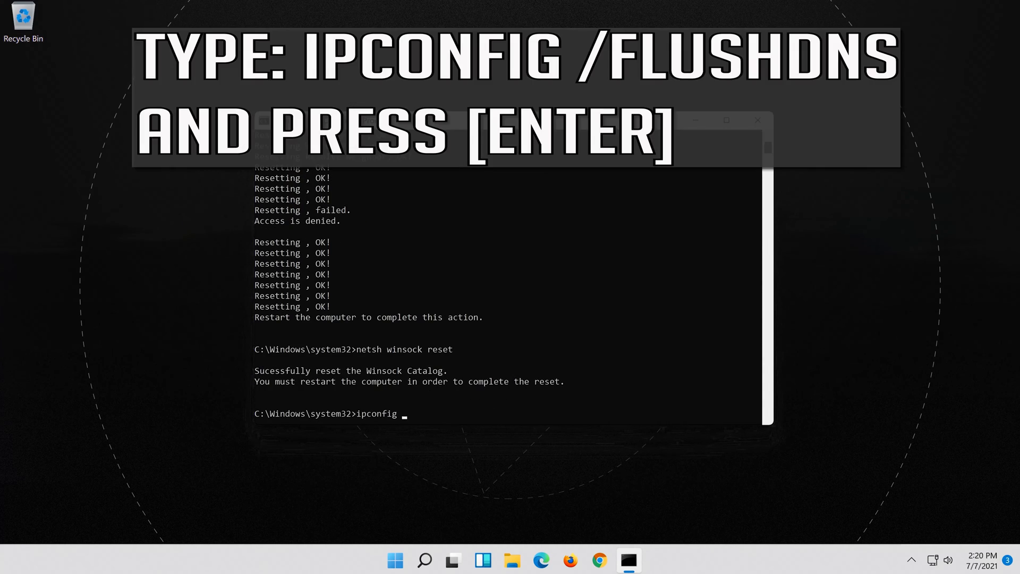
{"action": "type", "text": "/"}
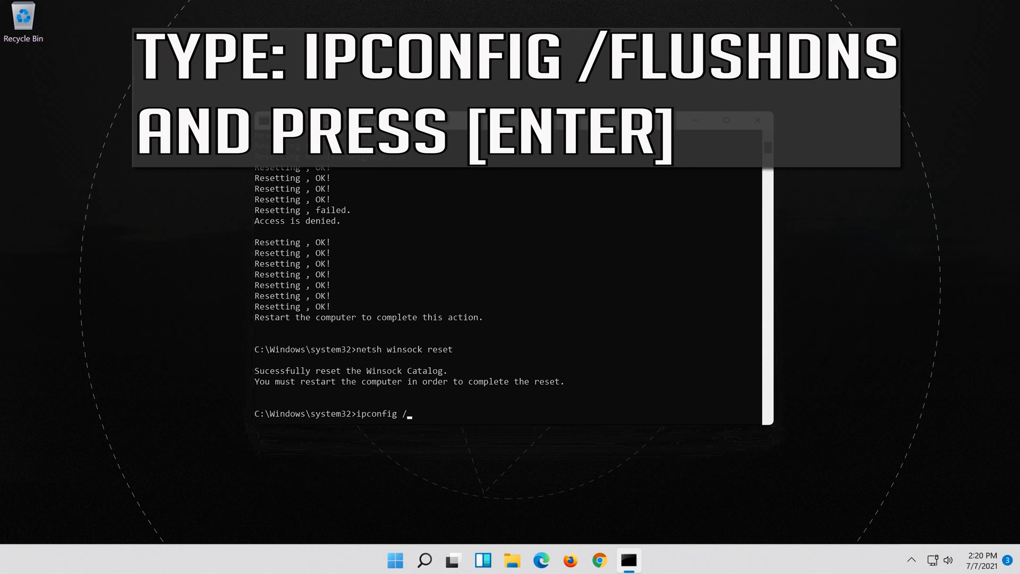
{"action": "type", "text": "flus"}
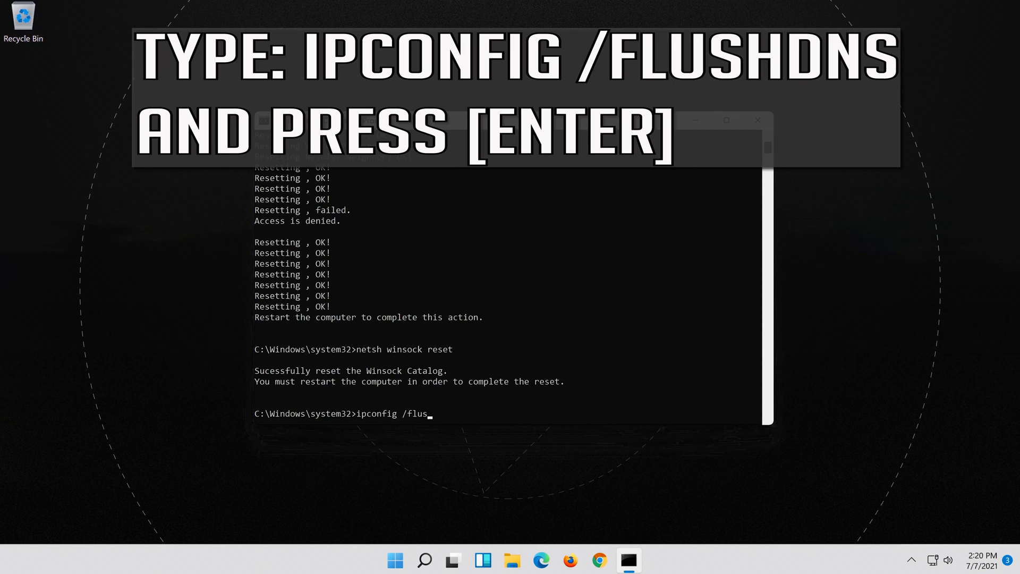
{"action": "type", "text": "hdns"}
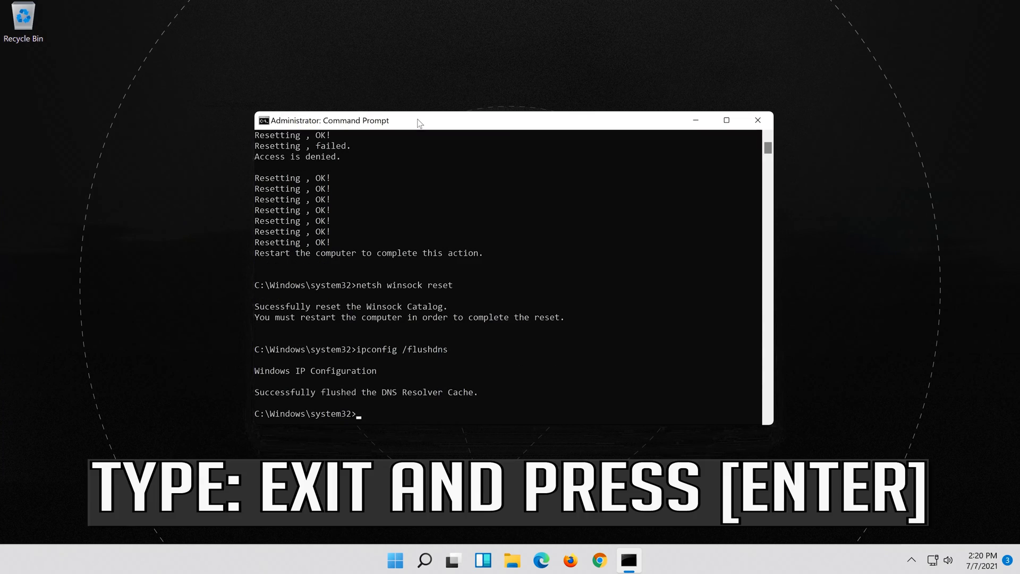
{"action": "type", "text": "ex"}
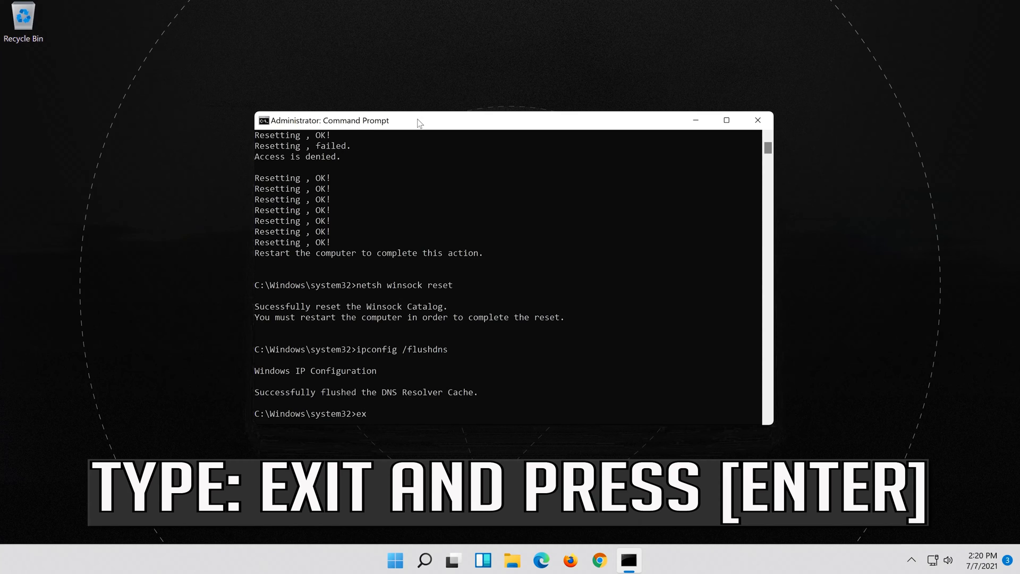
{"action": "type", "text": "it"}
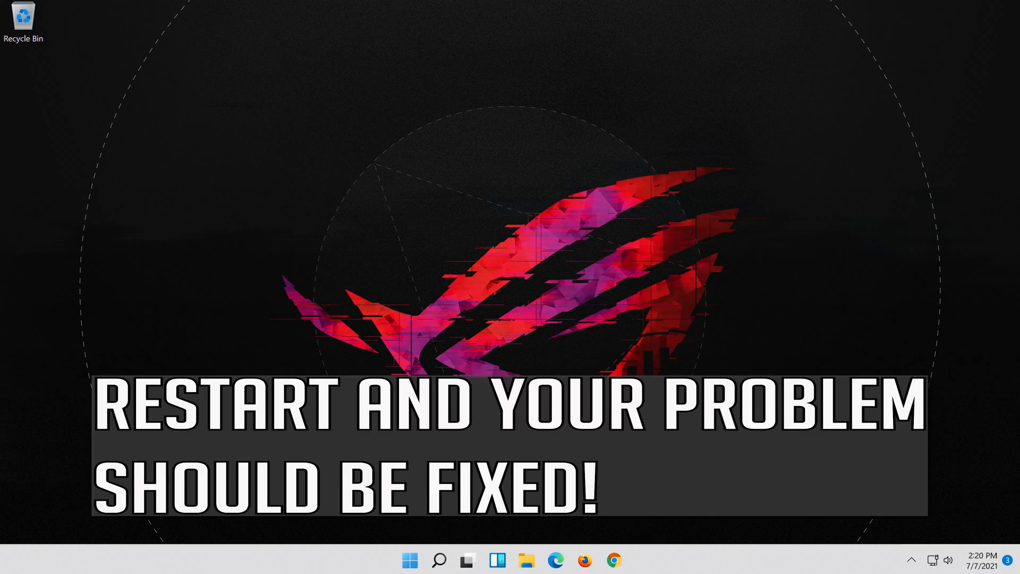
{"action": "mouse_move", "coordinate": [409, 559]}
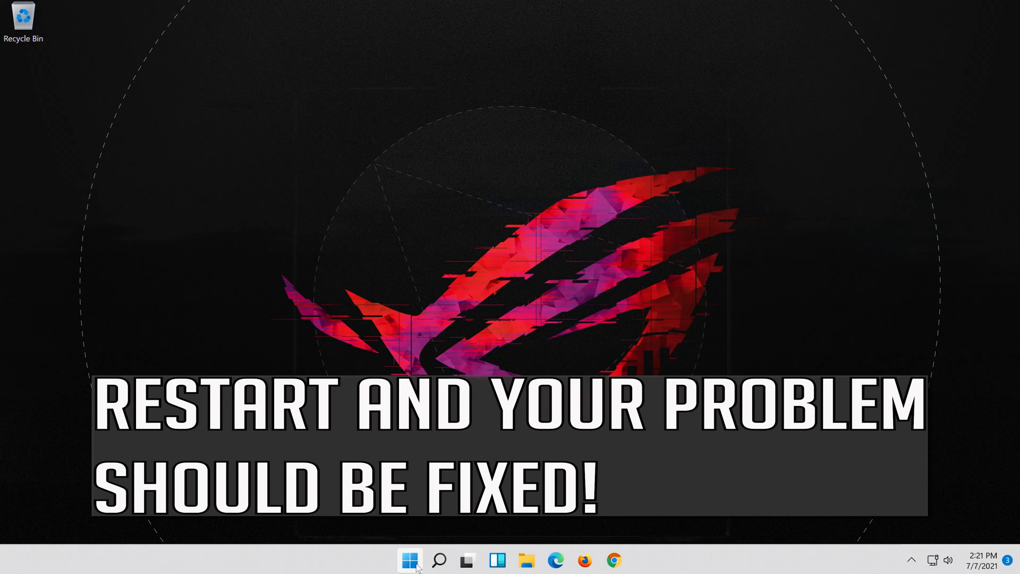
Reopen Device Manager from the Start menu
{"action": "left_click", "coordinate": [409, 560]}
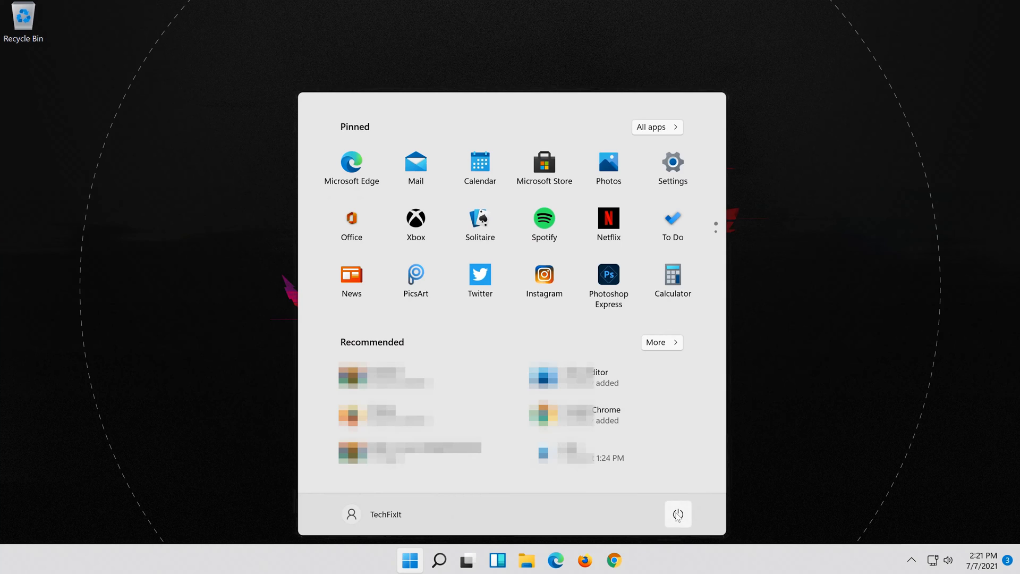
{"action": "left_click", "coordinate": [676, 514]}
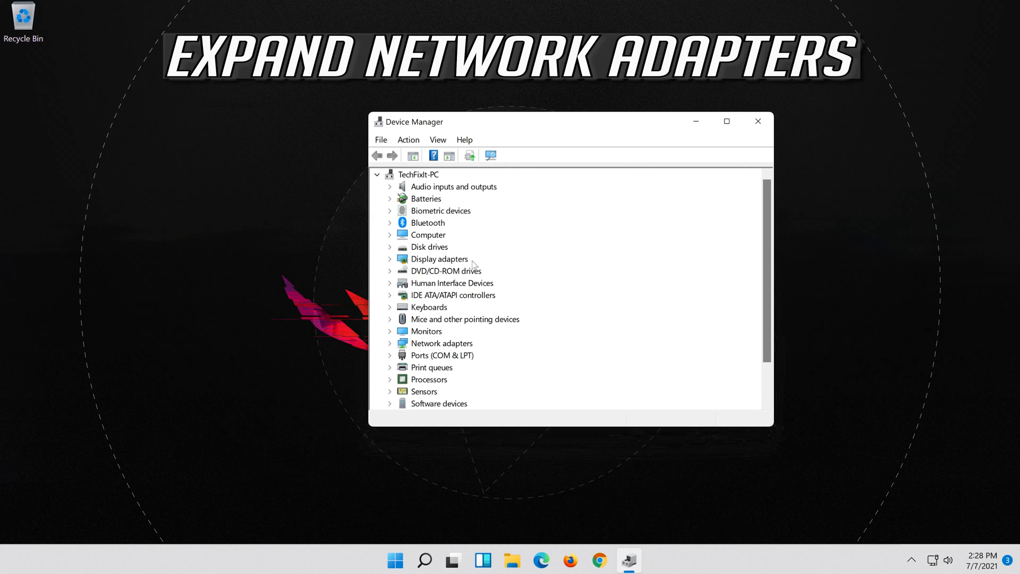
{"action": "mouse_move", "coordinate": [384, 343]}
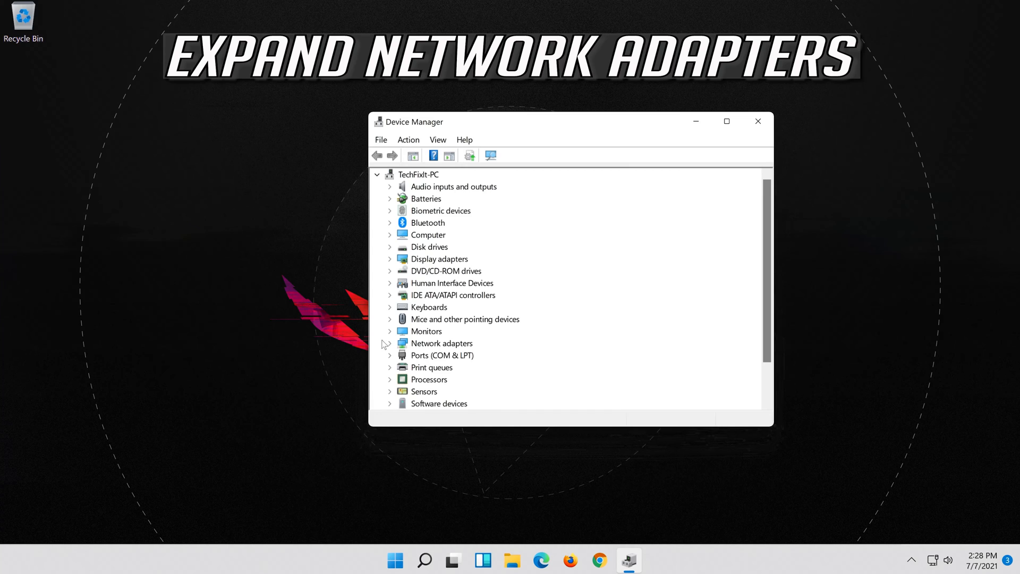
Expand Network adapters and bring up the Intel 82574L Gigabit adapter's properties
{"action": "left_click", "coordinate": [390, 343]}
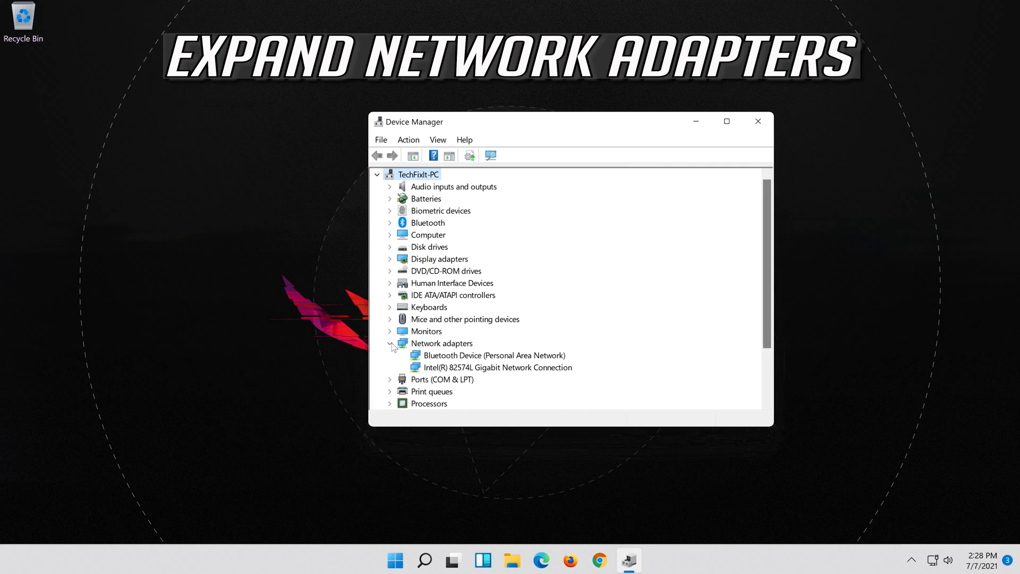
{"action": "left_click", "coordinate": [497, 367]}
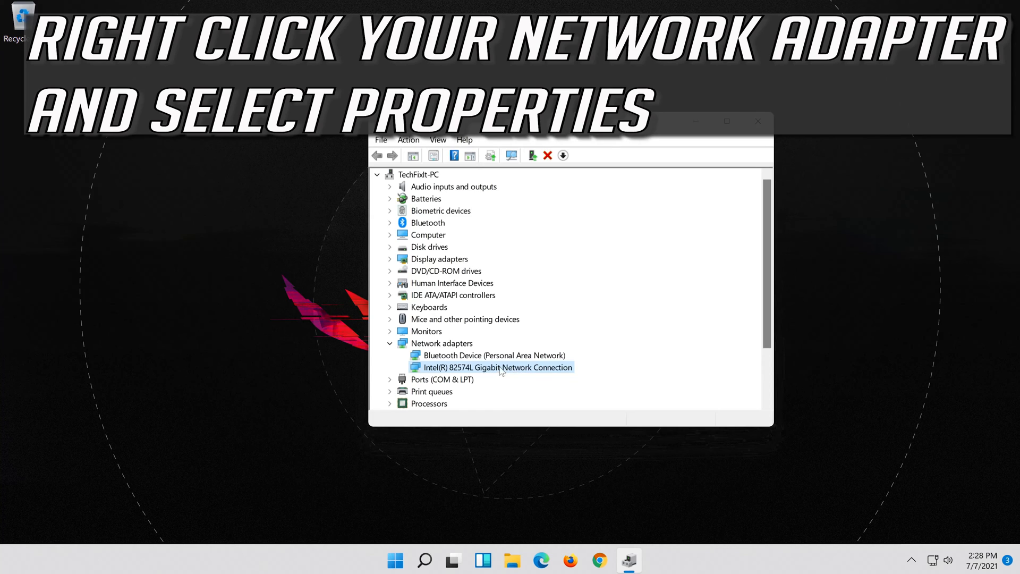
{"action": "right_click", "coordinate": [498, 366]}
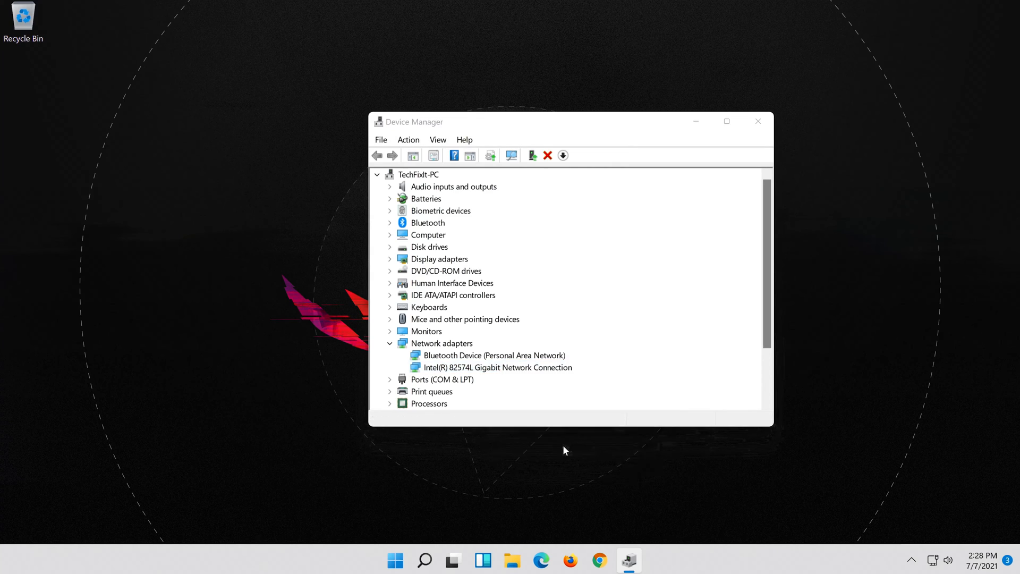
{"action": "double_click", "coordinate": [496, 367]}
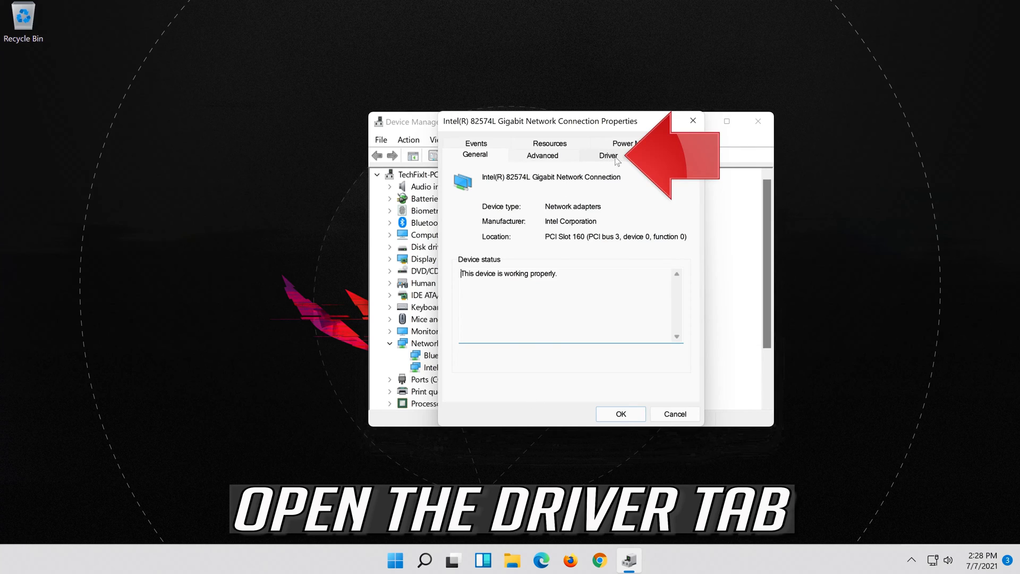
Uninstall the Intel 82574L adapter from its Driver tab and confirm the removal
{"action": "left_click", "coordinate": [607, 155]}
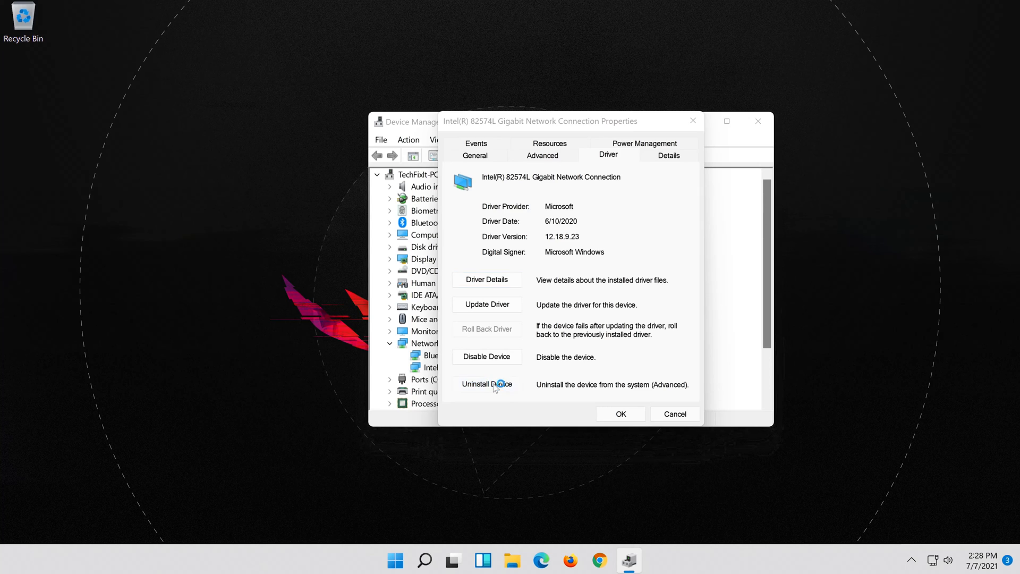
{"action": "left_click", "coordinate": [486, 384]}
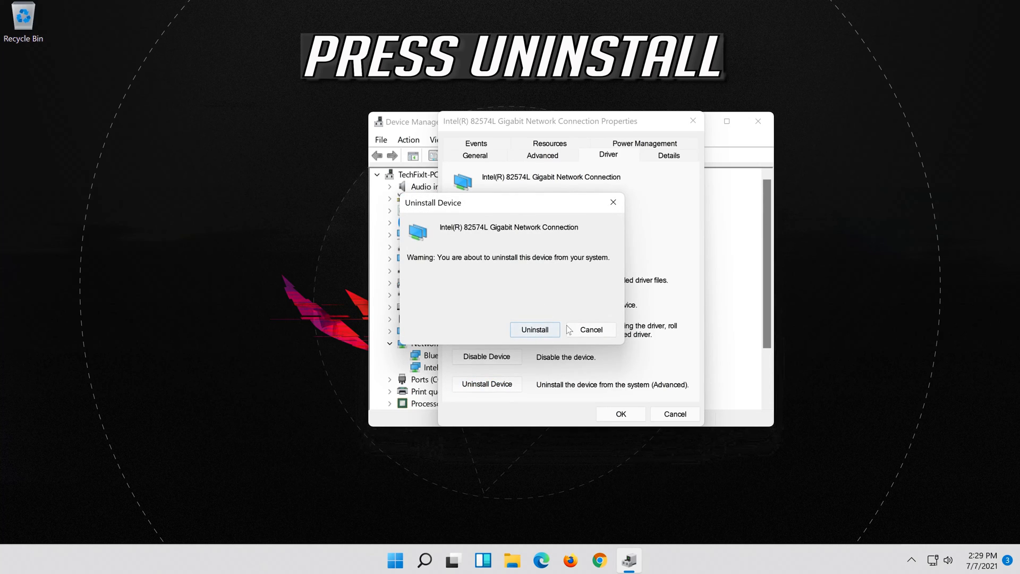
{"action": "left_click", "coordinate": [534, 329]}
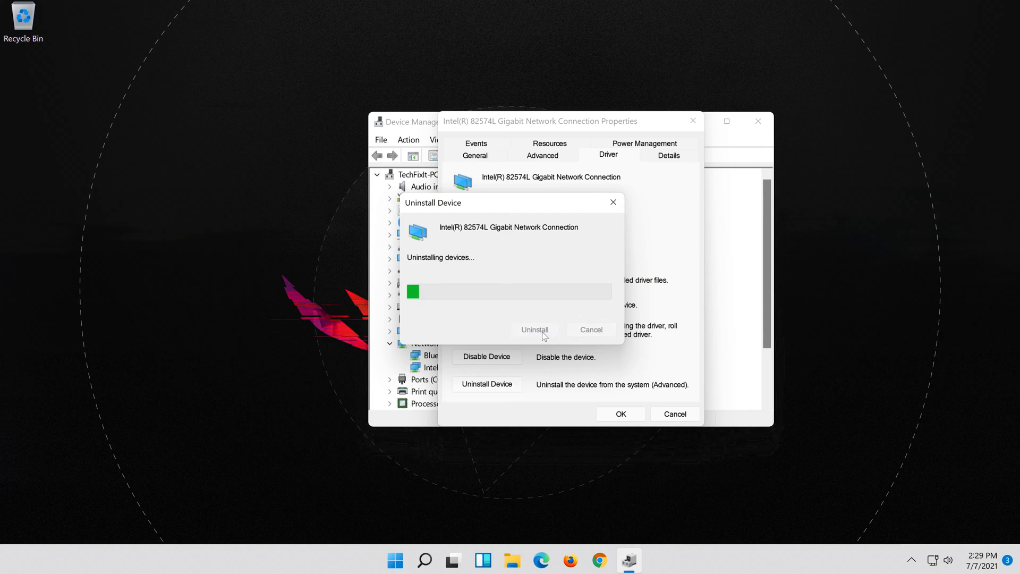
{"action": "left_click", "coordinate": [533, 330]}
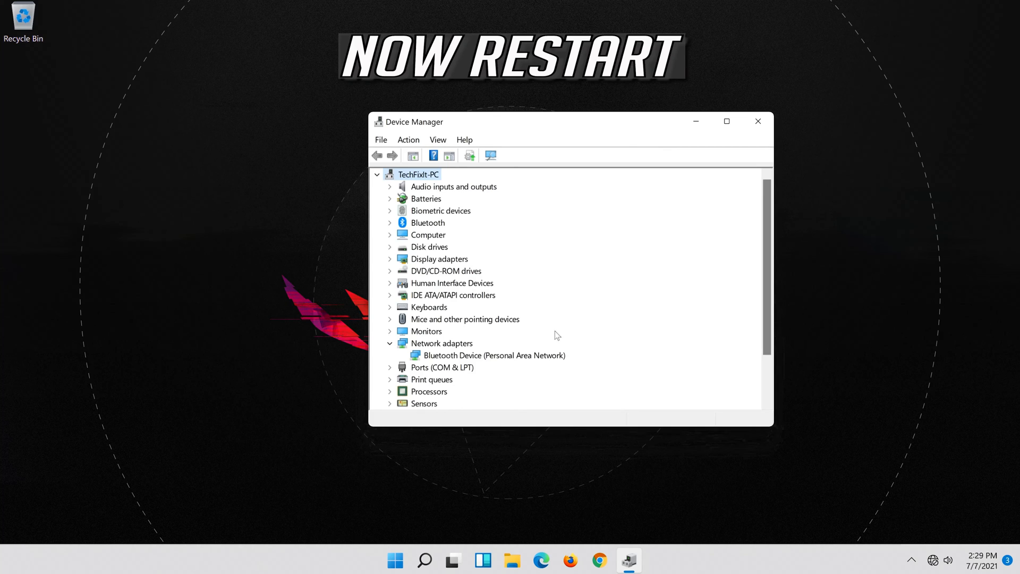
{"action": "mouse_move", "coordinate": [758, 121]}
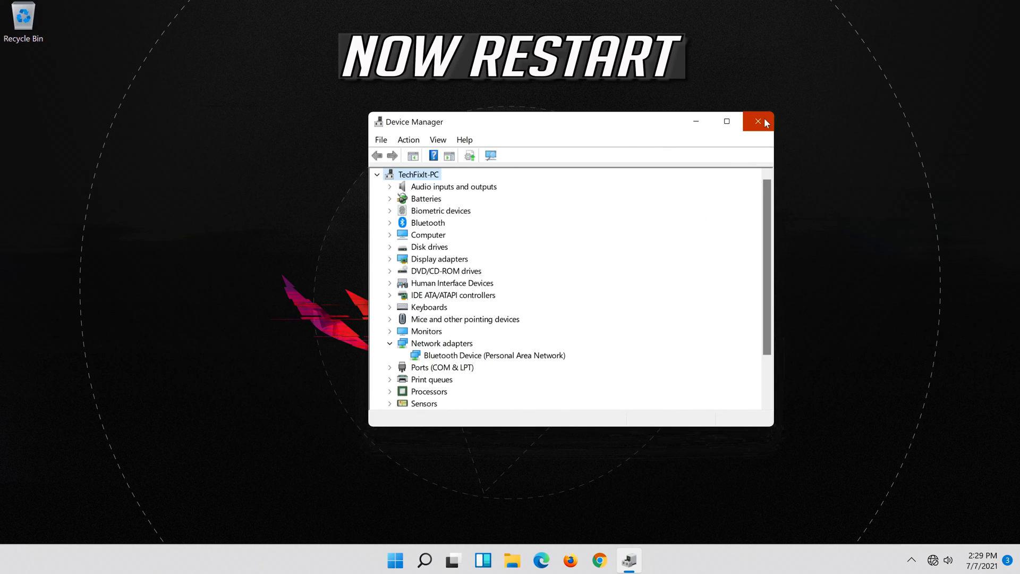
Close Device Manager and restart the PC from the Start menu power options
{"action": "left_click", "coordinate": [757, 121]}
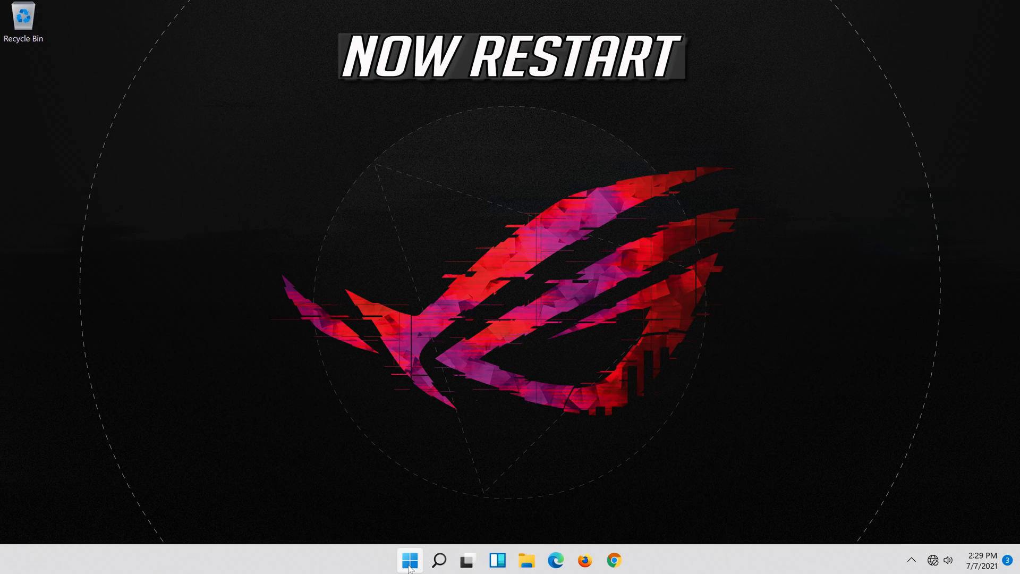
{"action": "left_click", "coordinate": [409, 560]}
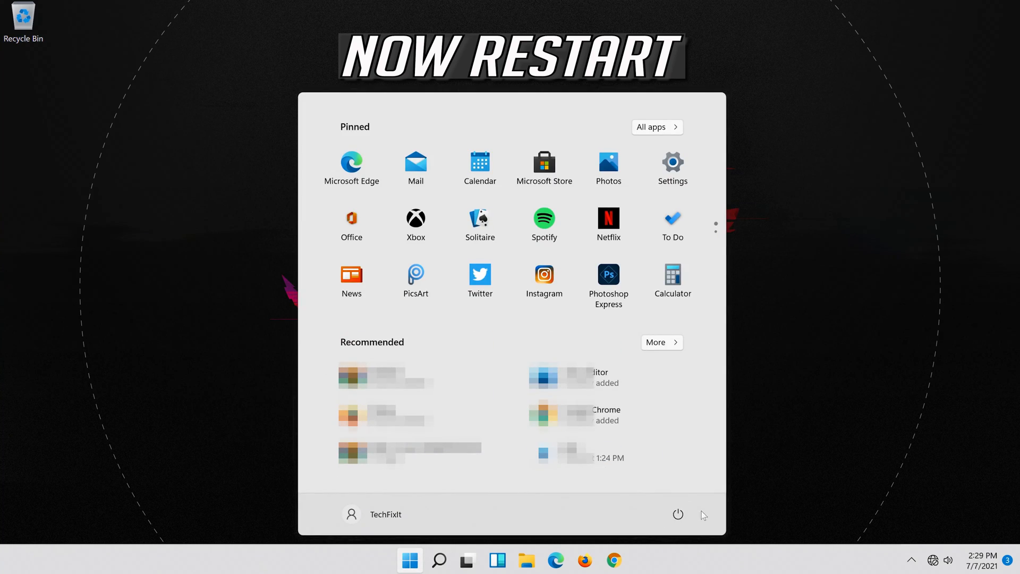
{"action": "left_click", "coordinate": [677, 514]}
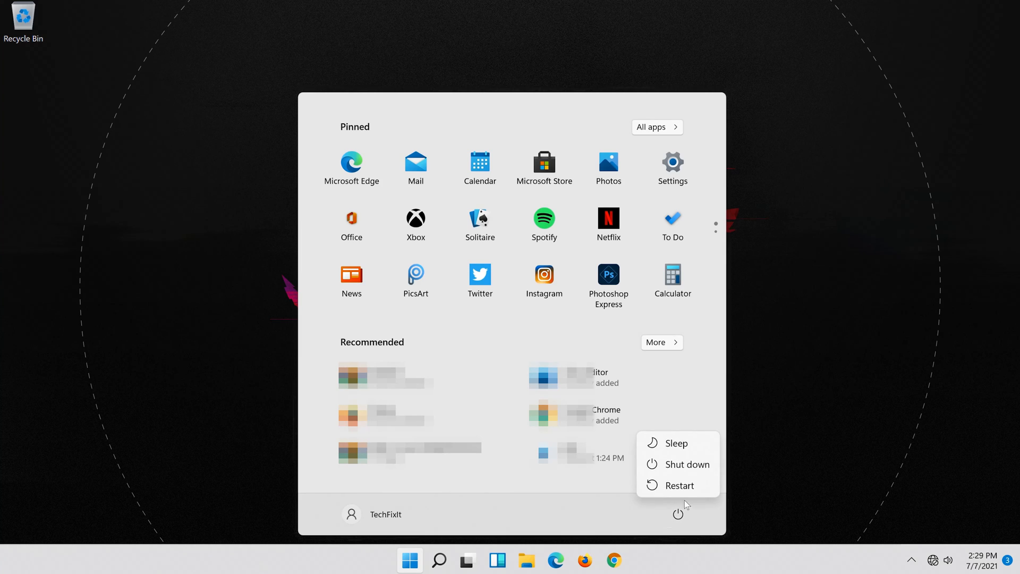
{"action": "left_click", "coordinate": [678, 485]}
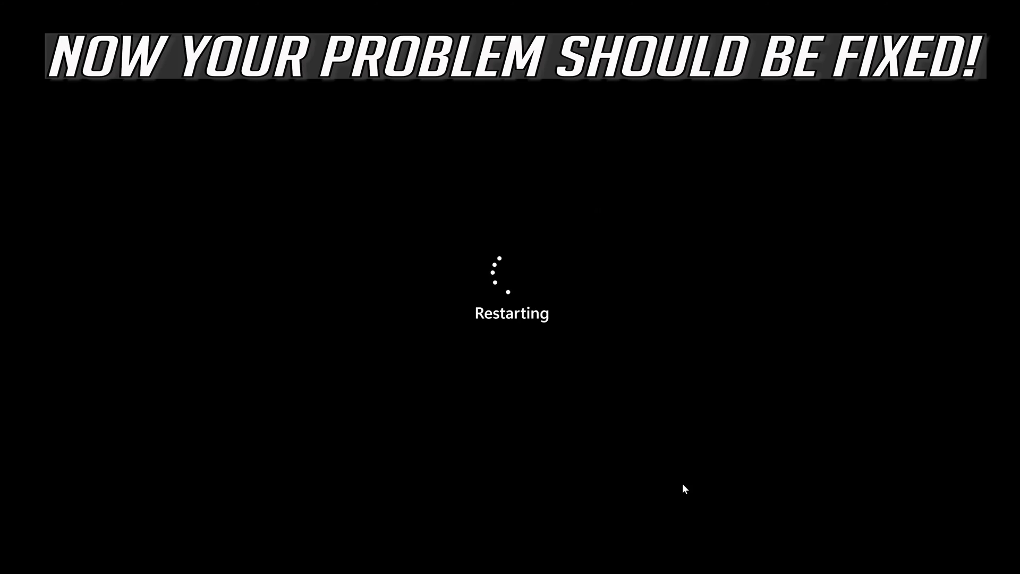